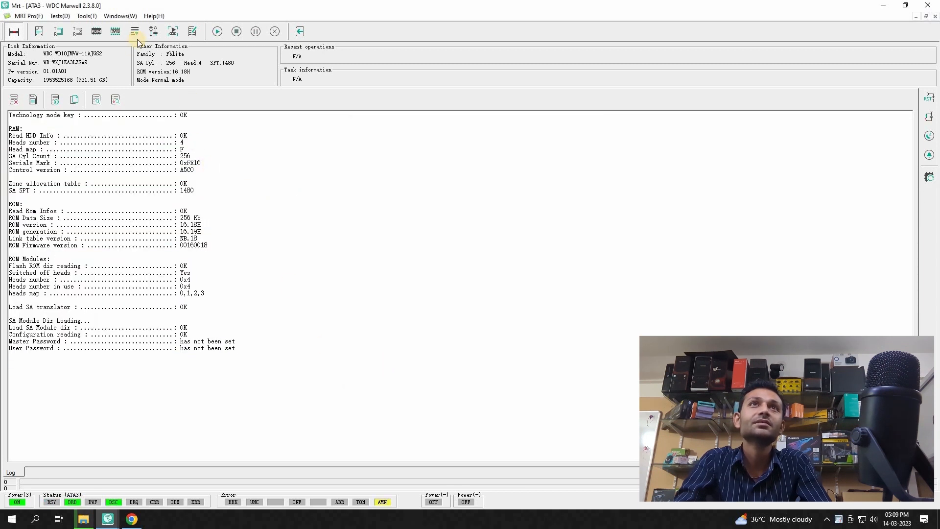
mouse_move(173, 31)
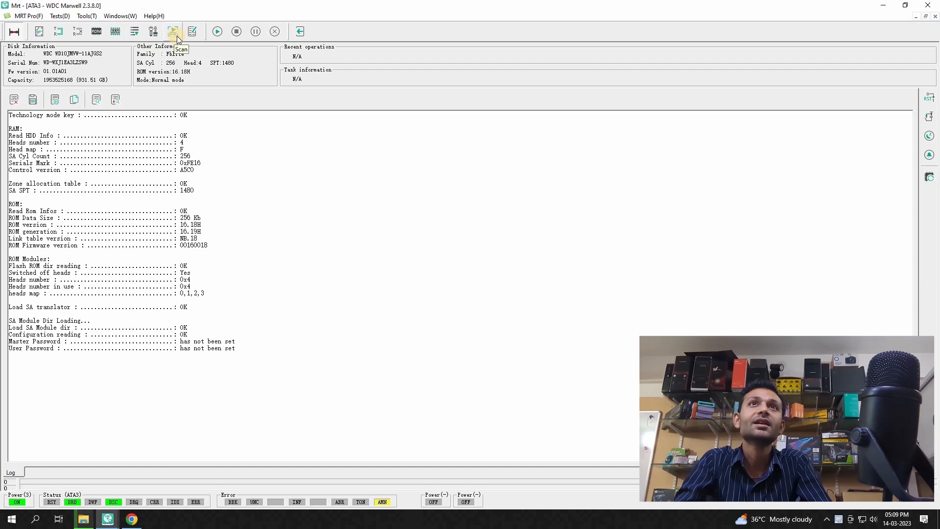
Start a logical scan of the drive, continuing with the existing drive folder
click(172, 32)
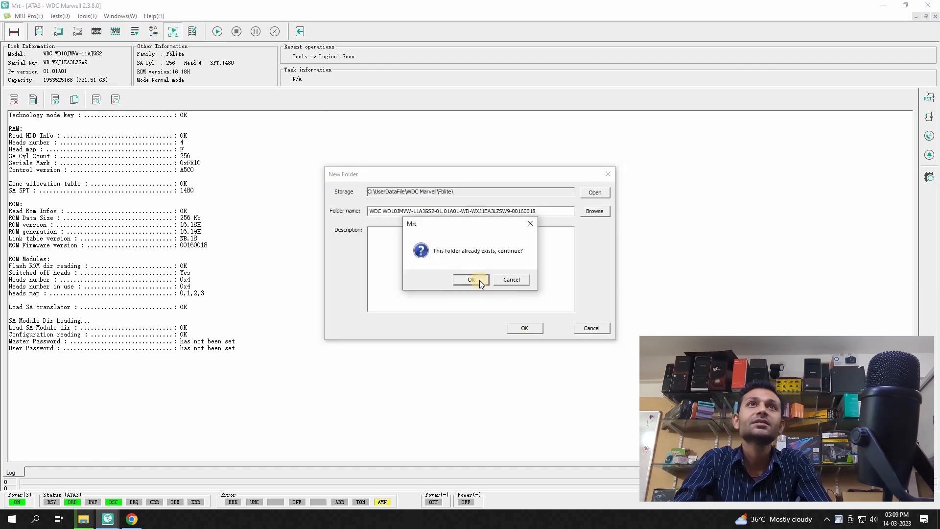
click(470, 279)
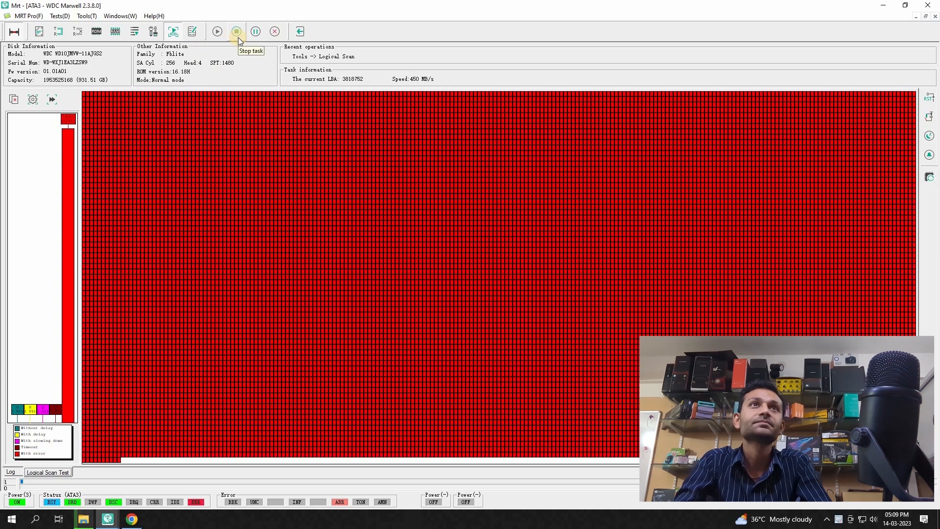
Stop the logical scan and bring up the SA structure tests from Work with SA
click(236, 32)
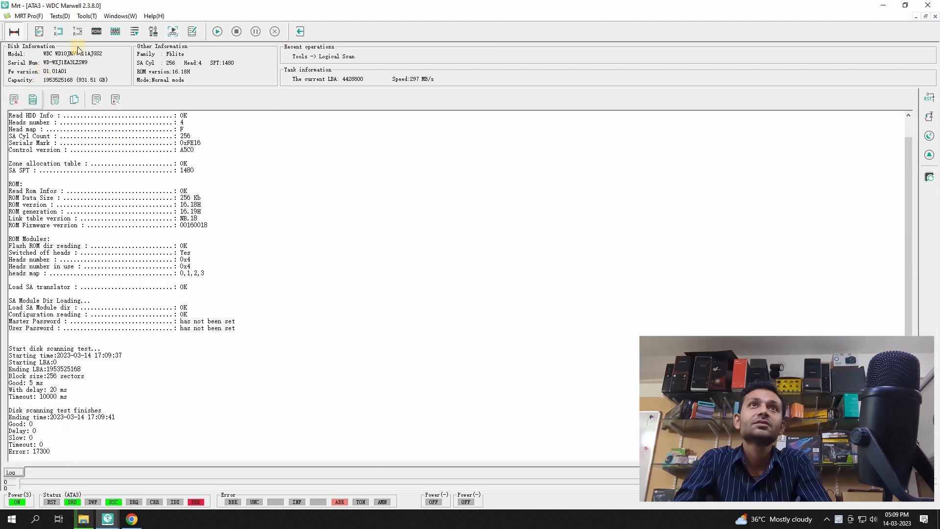
click(134, 31)
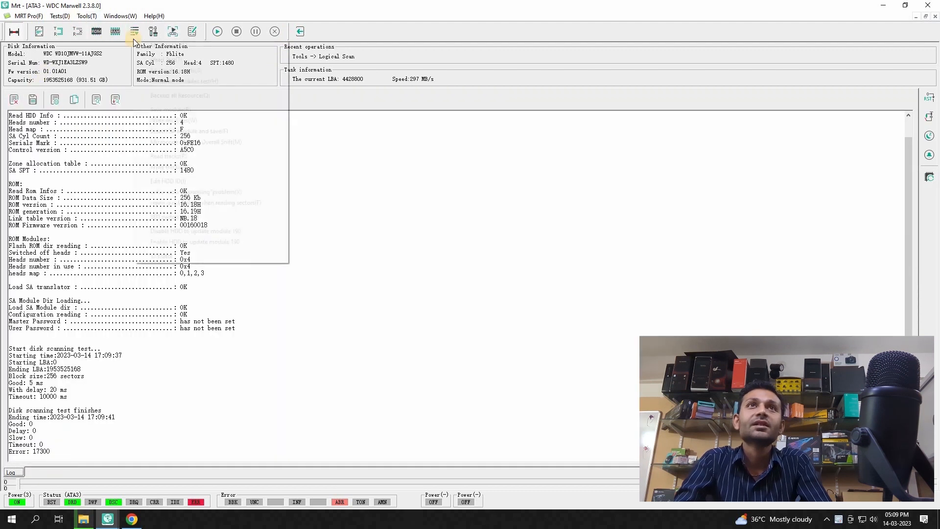
click(135, 31)
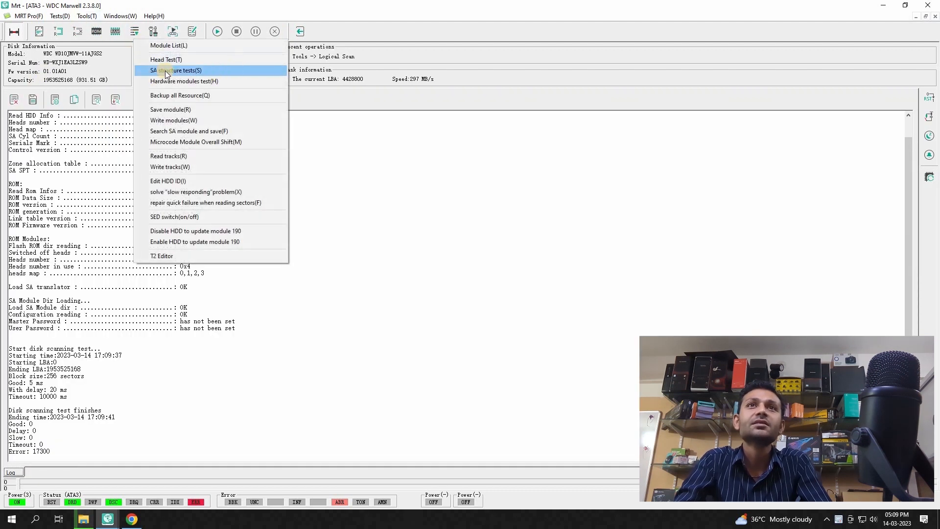
click(177, 70)
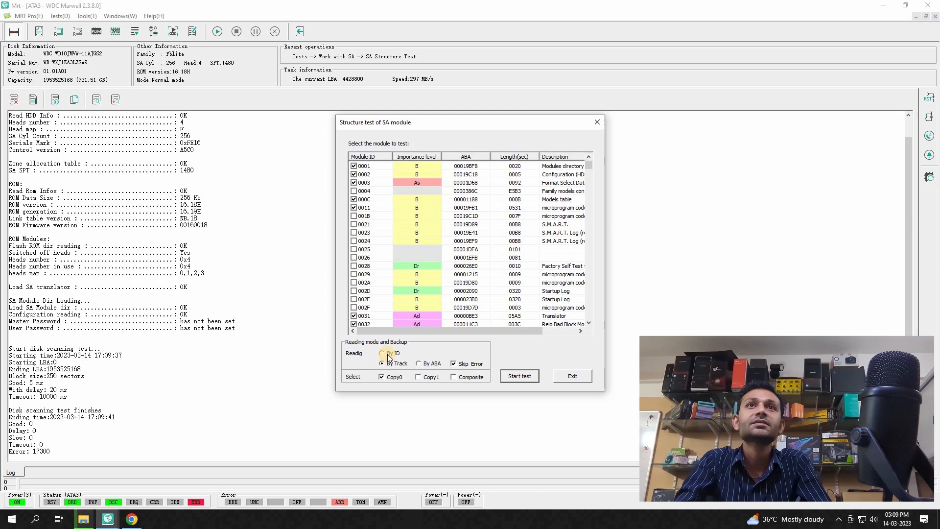
Run the SA structure test reading modules By ID, revealing module 0032 unreadable
click(382, 364)
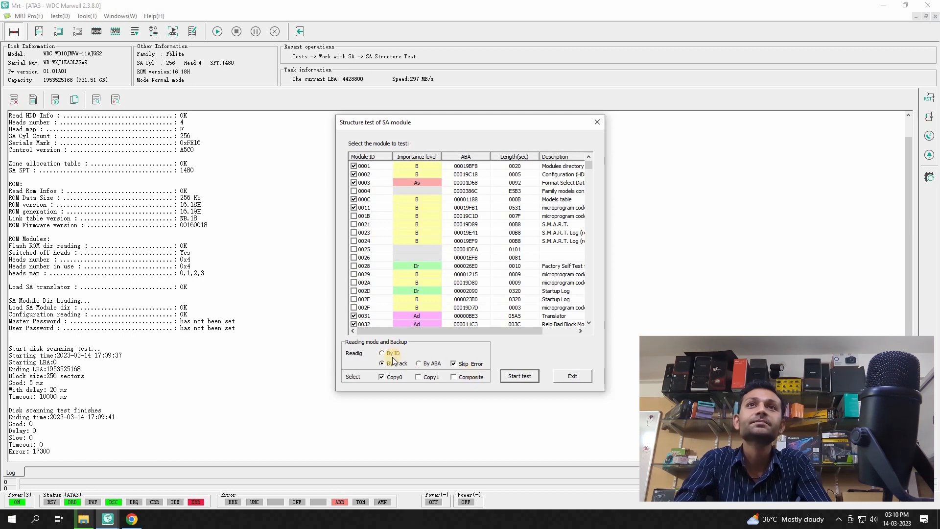
click(382, 354)
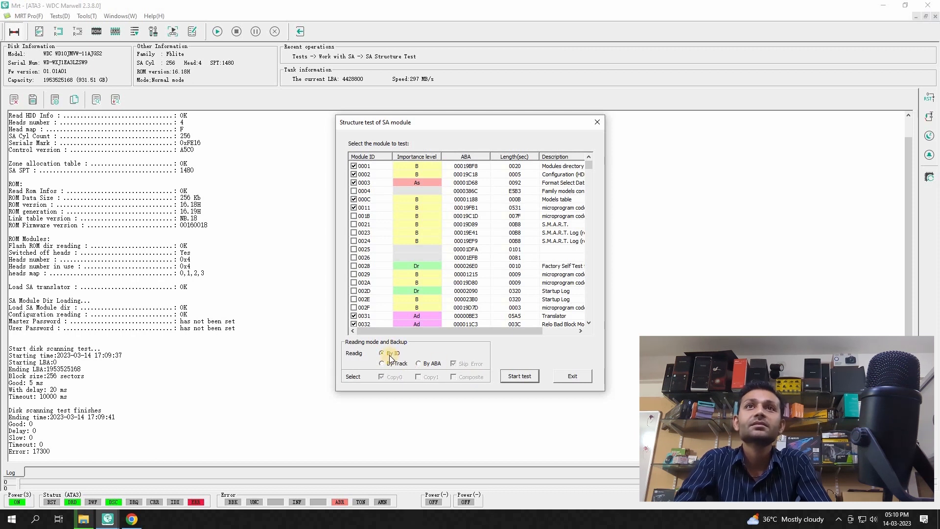
click(383, 363)
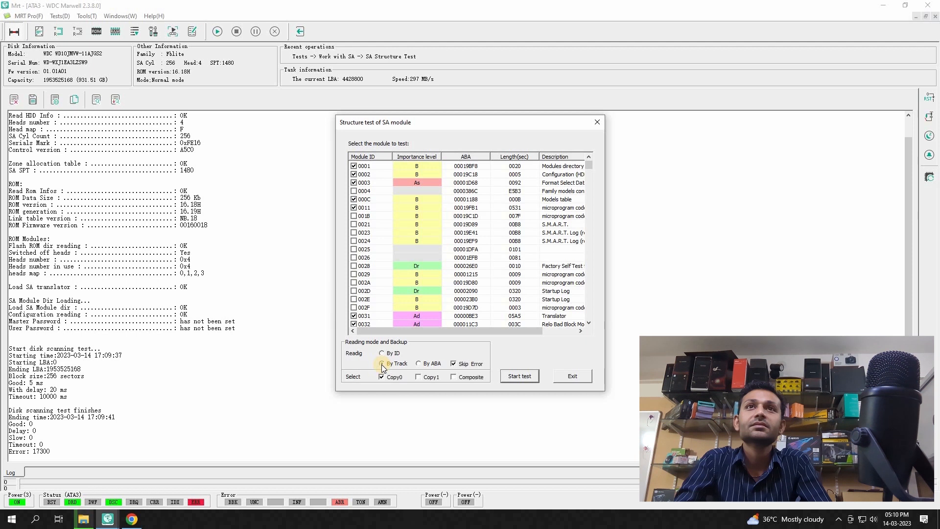
click(381, 353)
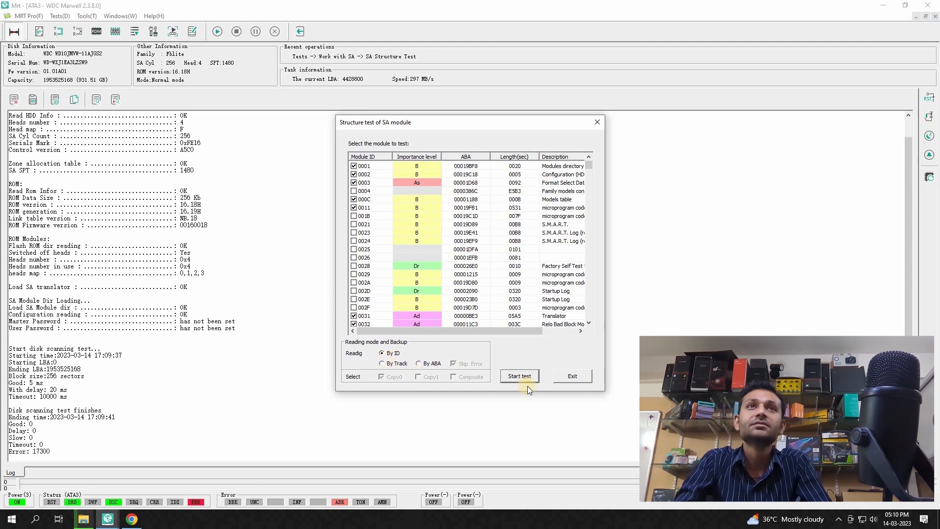
click(519, 376)
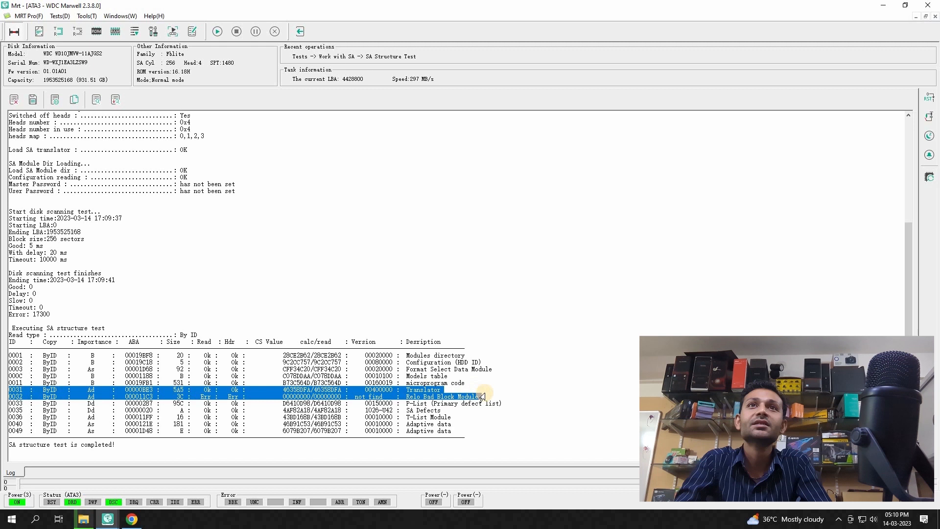
click(443, 396)
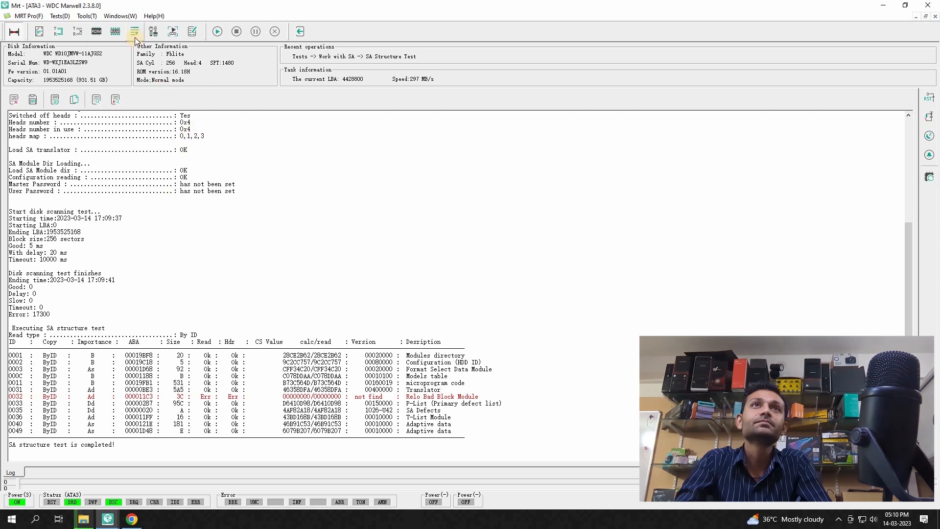
mouse_move(134, 31)
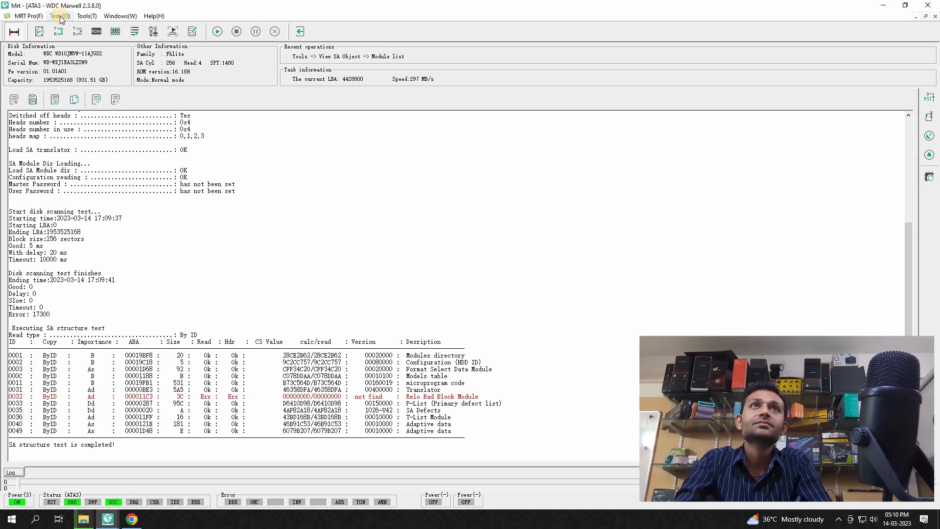
mouse_move(86, 15)
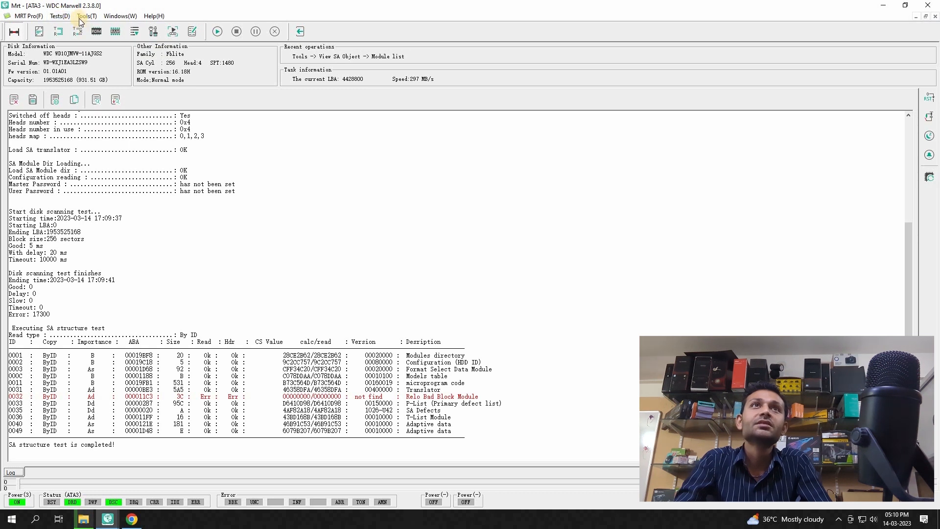
click(85, 15)
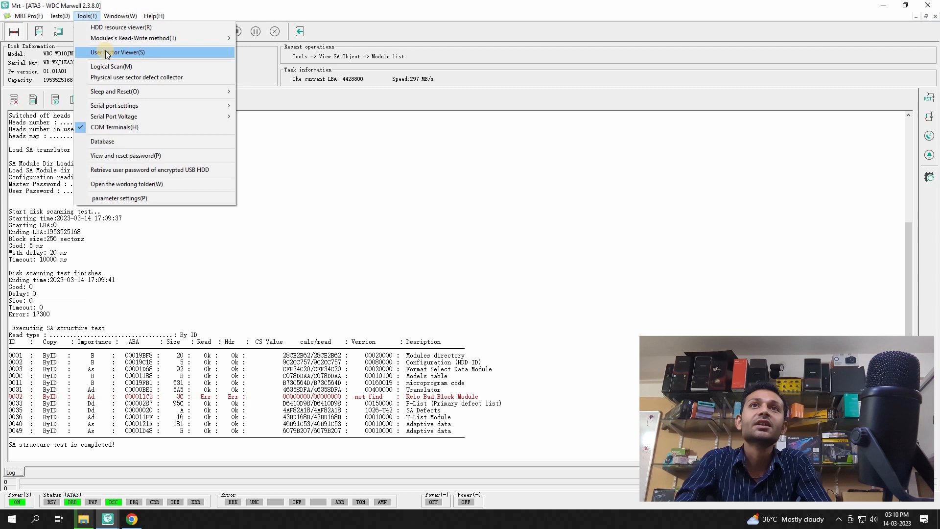
click(120, 52)
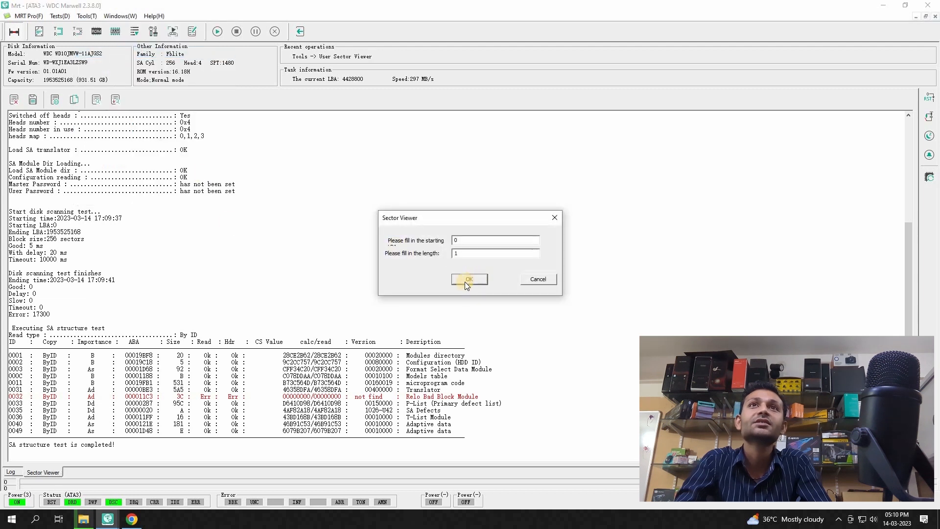
click(469, 280)
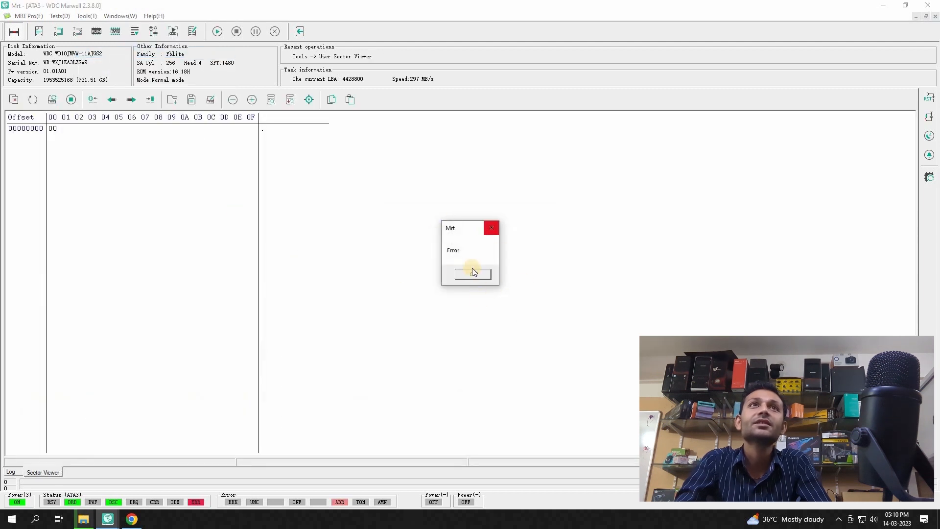
click(472, 274)
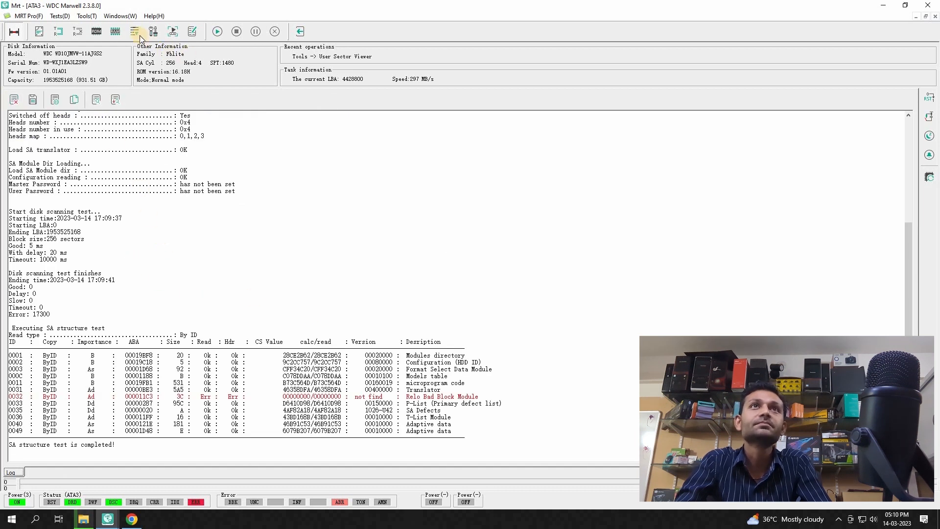
mouse_move(134, 32)
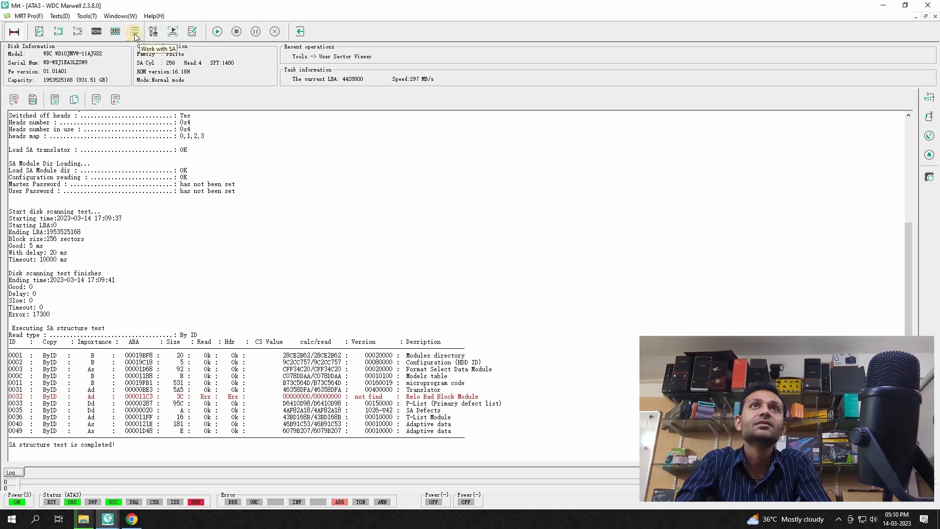
View module 0032 (Relo Bad Block Module) from the Module List; its read fails with an error
click(133, 32)
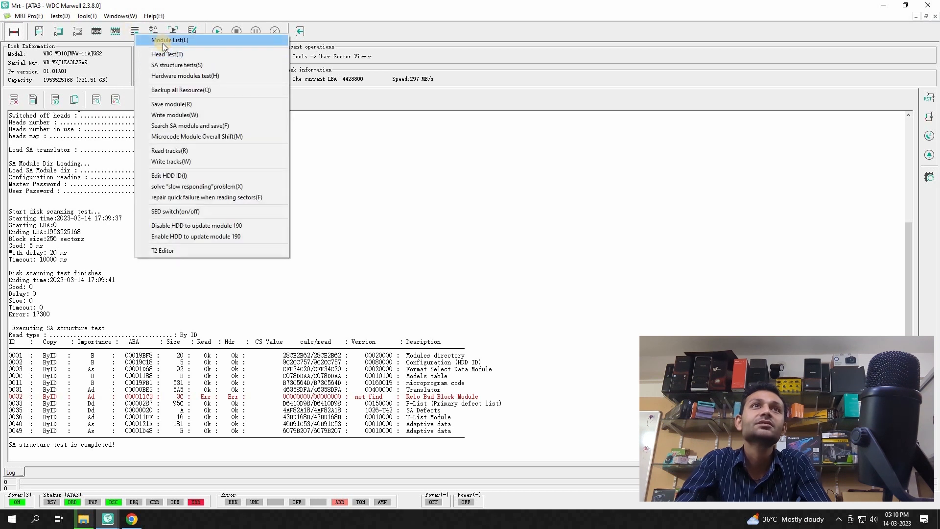
click(170, 40)
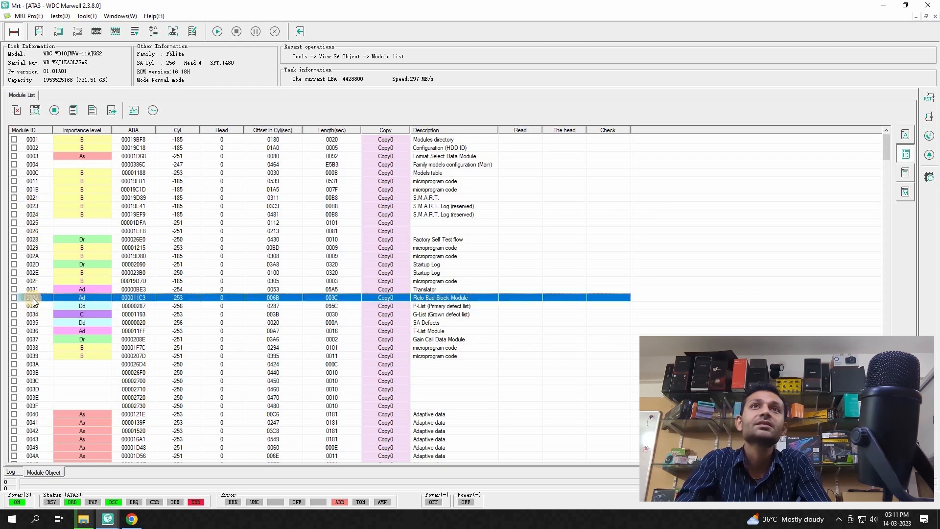
double_click(37, 298)
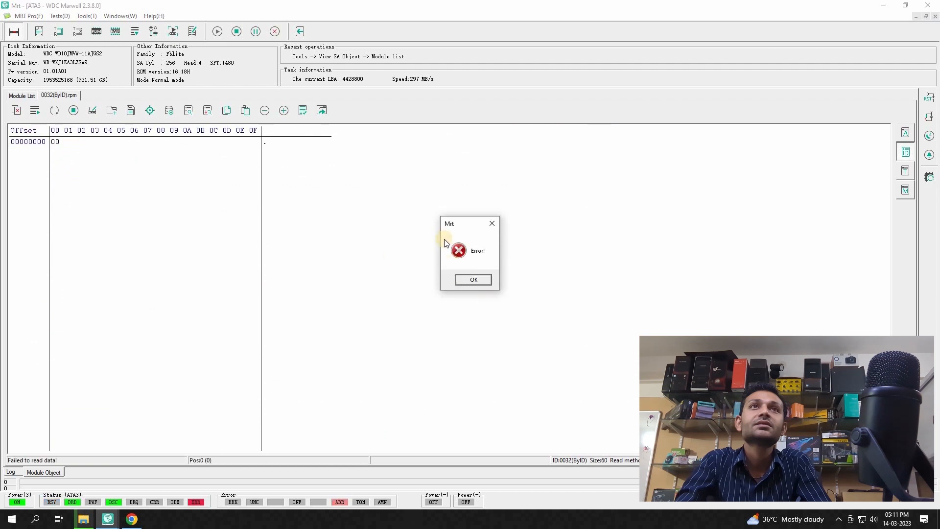
click(473, 279)
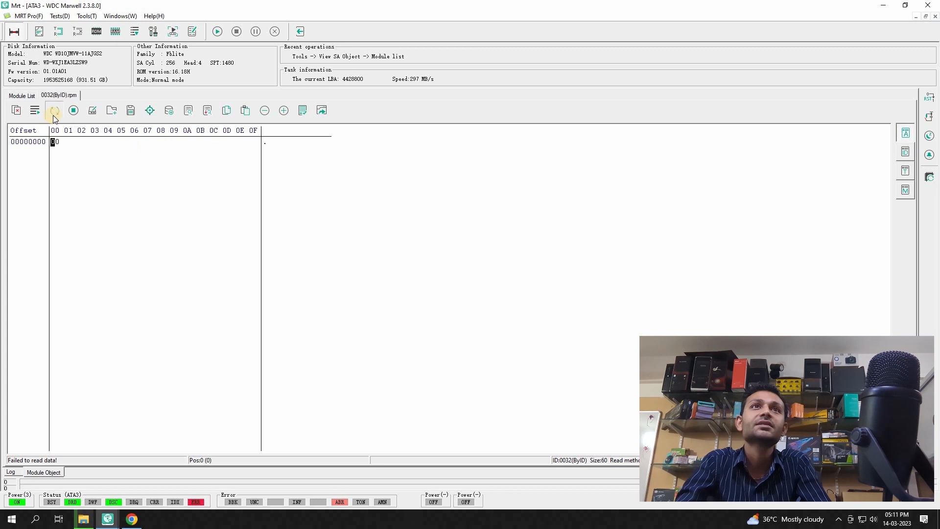
Load module 0032 from Copy0 and save its data to a file in Modules_Copy0
click(54, 110)
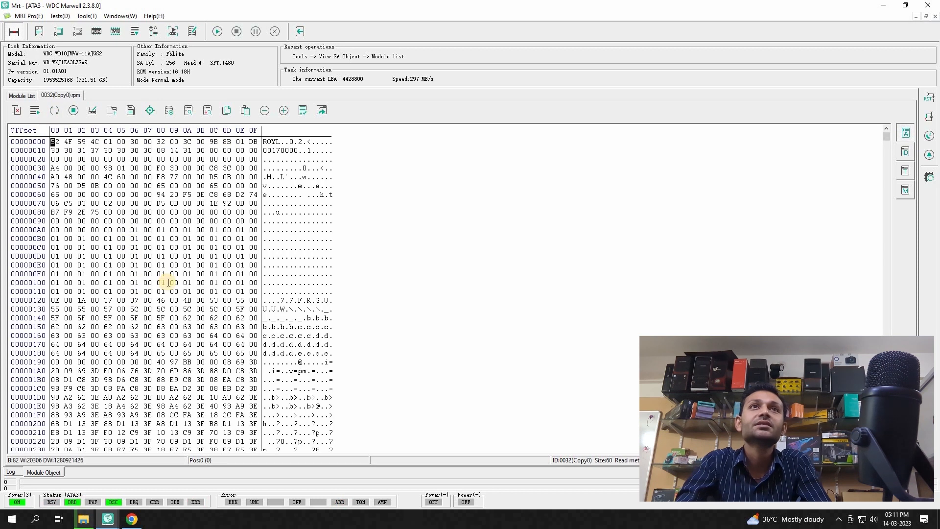
scroll(down, 3)
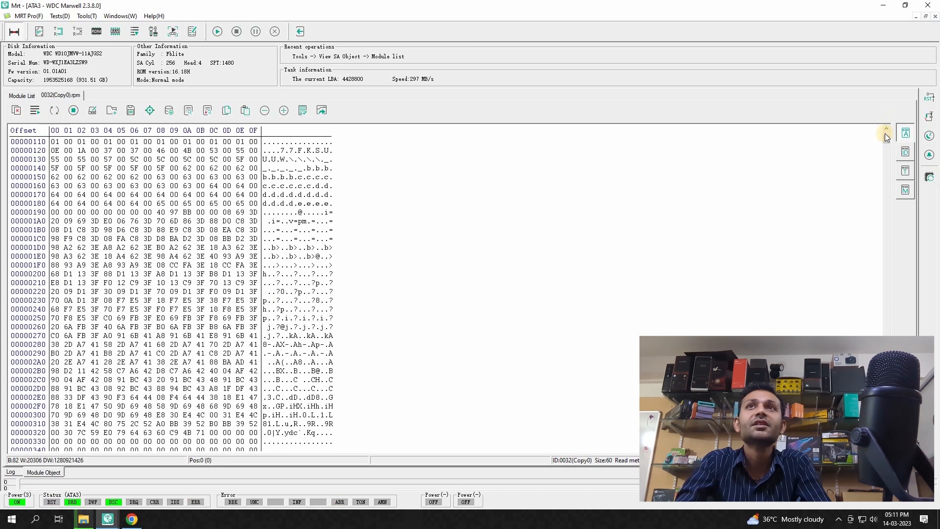
scroll(down, 3)
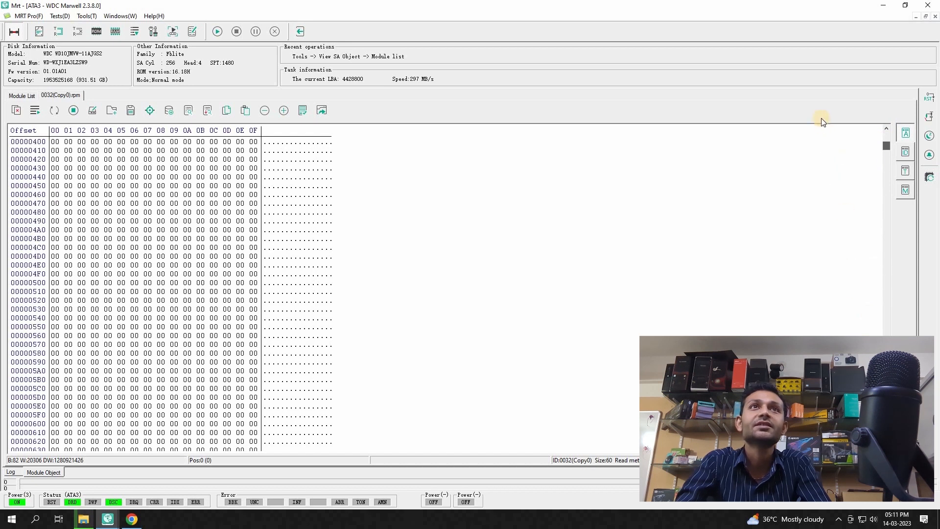
click(149, 111)
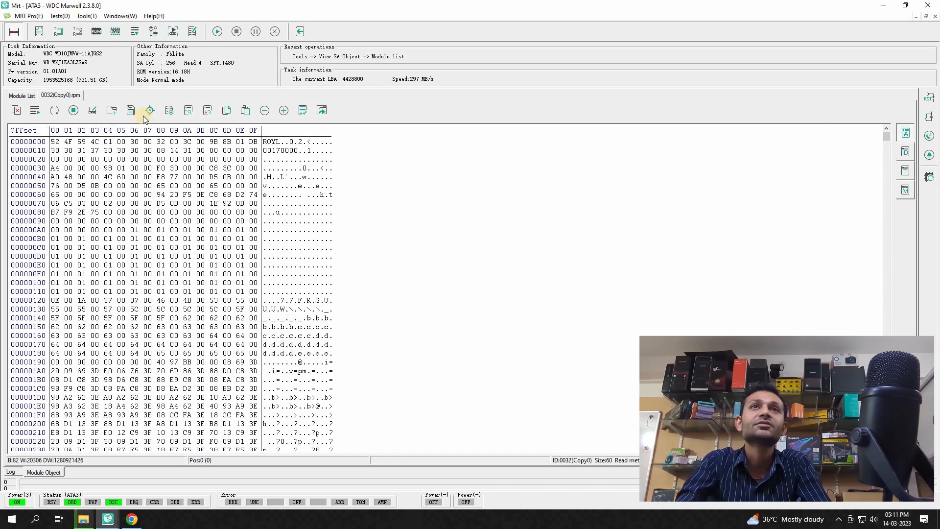
click(130, 109)
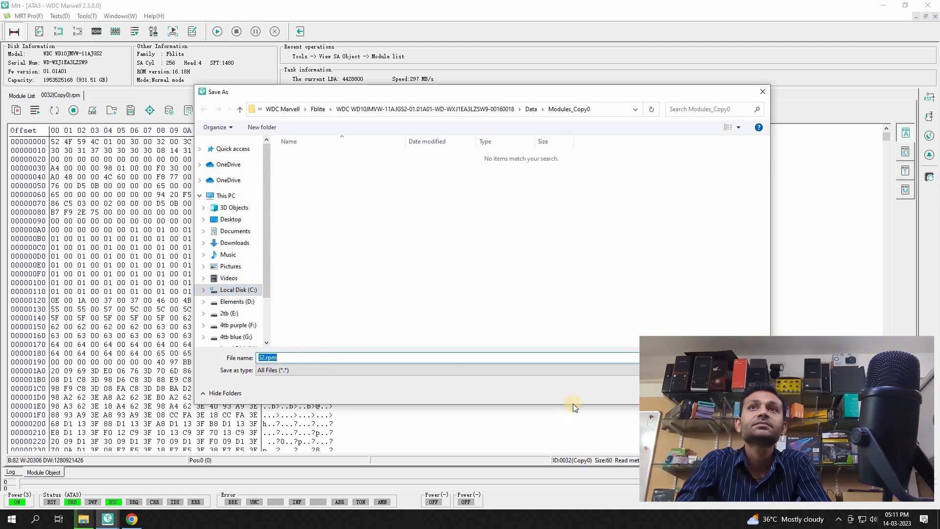
mouse_move(415, 348)
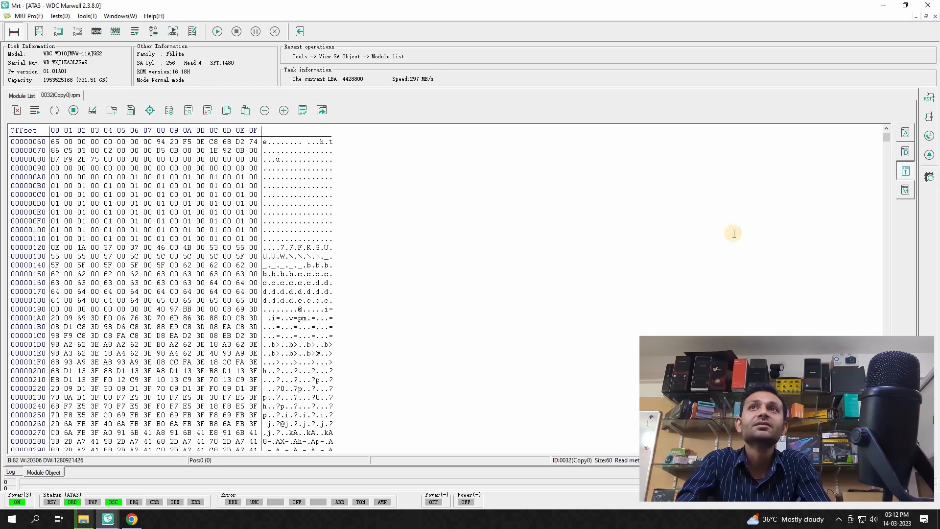
mouse_move(907, 189)
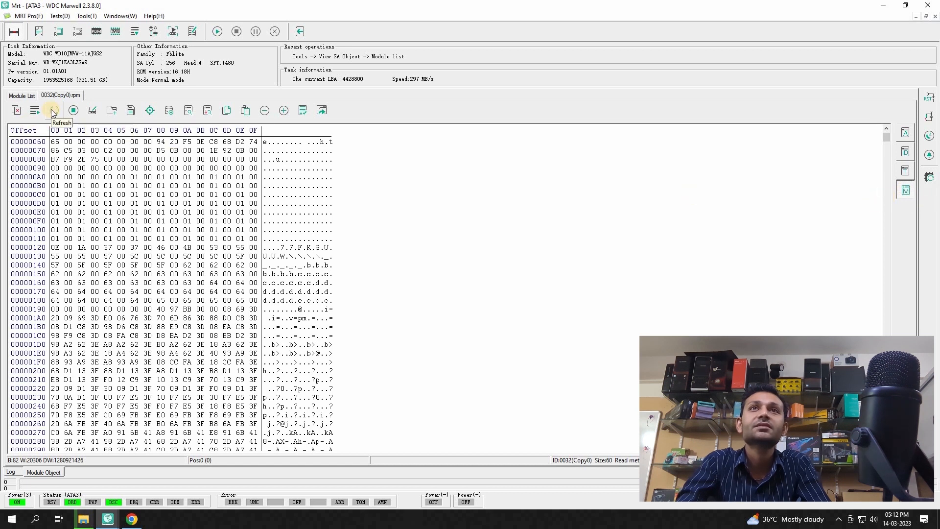
Reread module 0032 from the drive twice; both reads fail, leaving the view empty
click(54, 110)
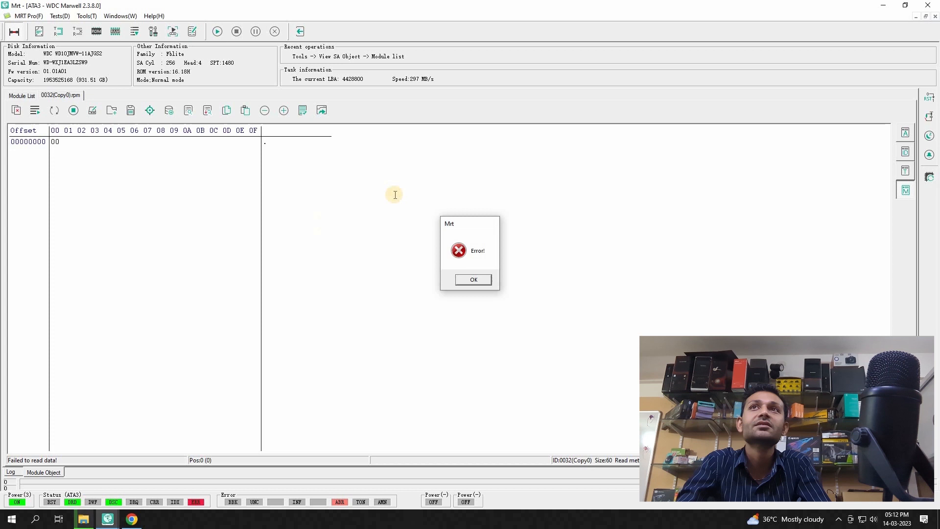
click(472, 279)
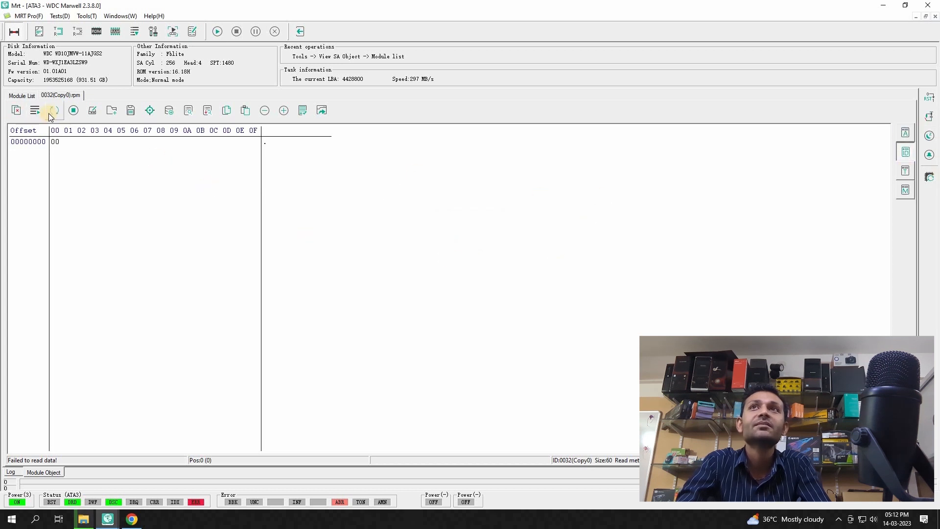
click(54, 109)
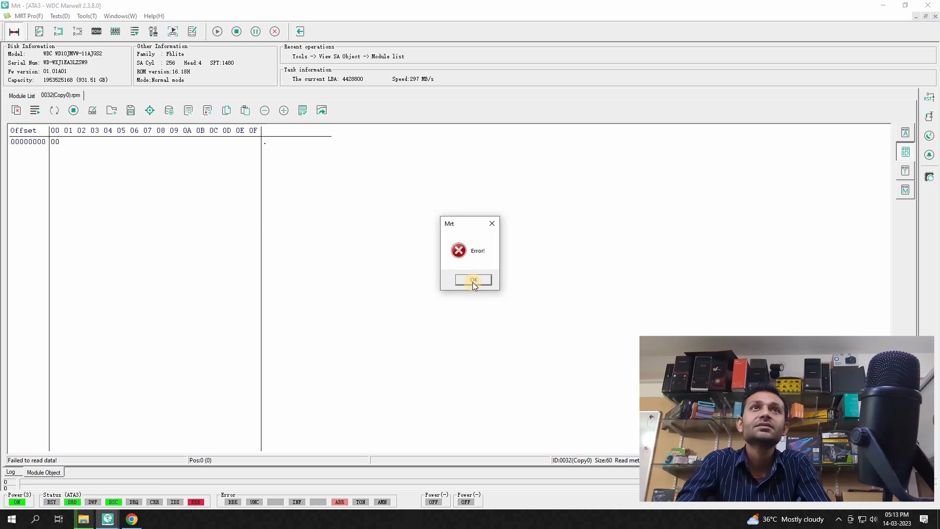
click(472, 280)
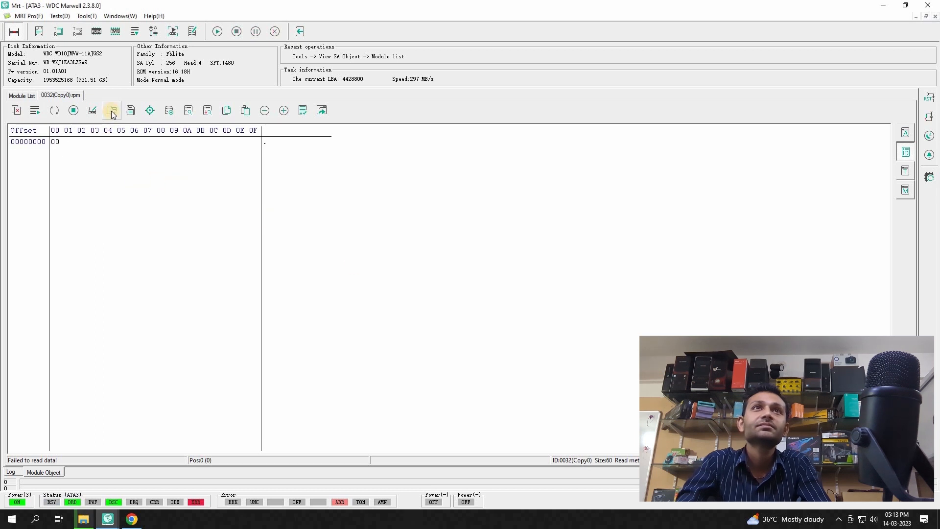
mouse_move(112, 111)
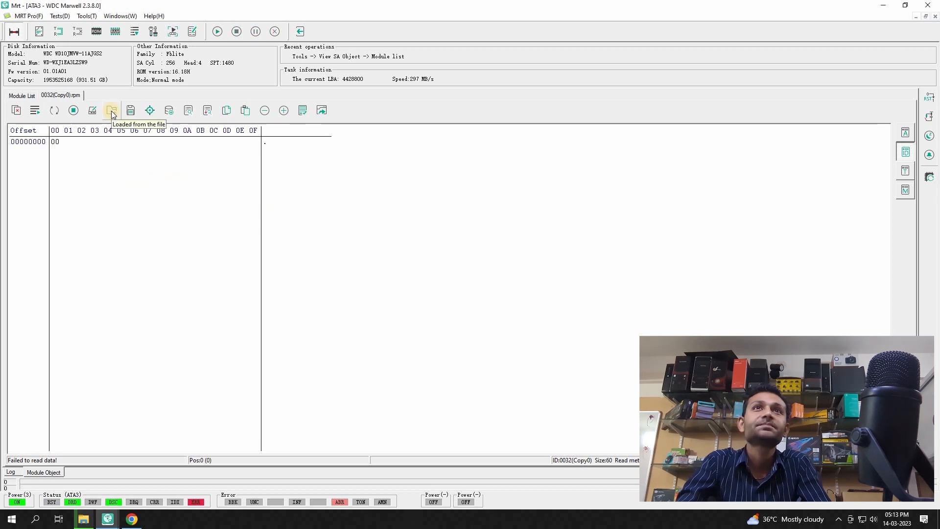
Load module 0032's data from the saved module file
click(112, 110)
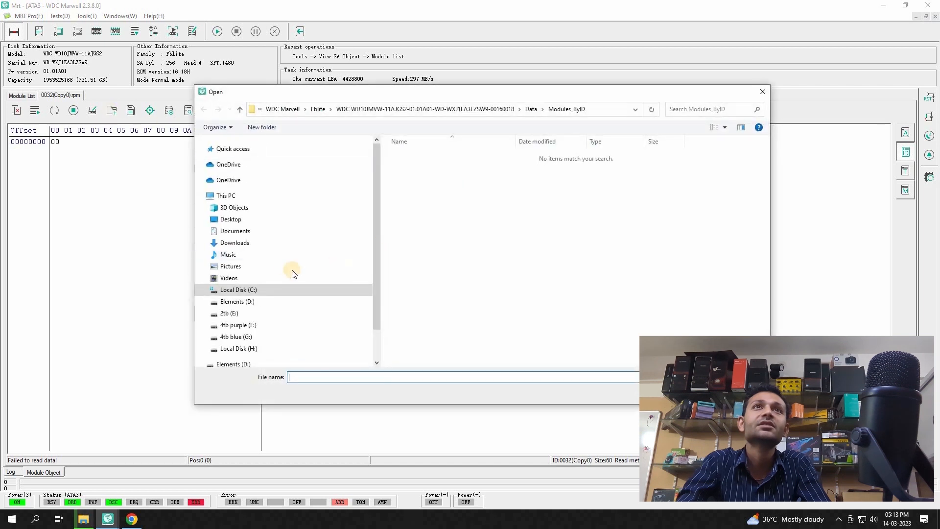
click(226, 195)
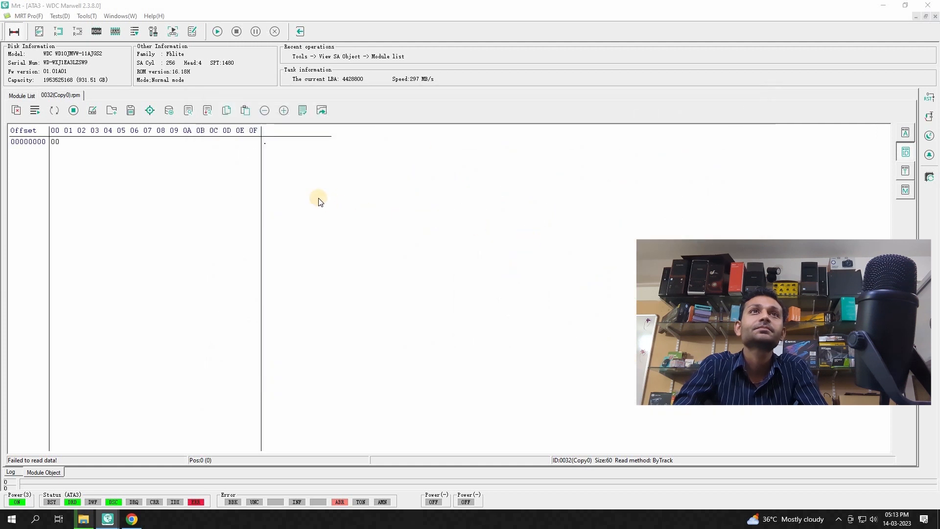
mouse_move(280, 199)
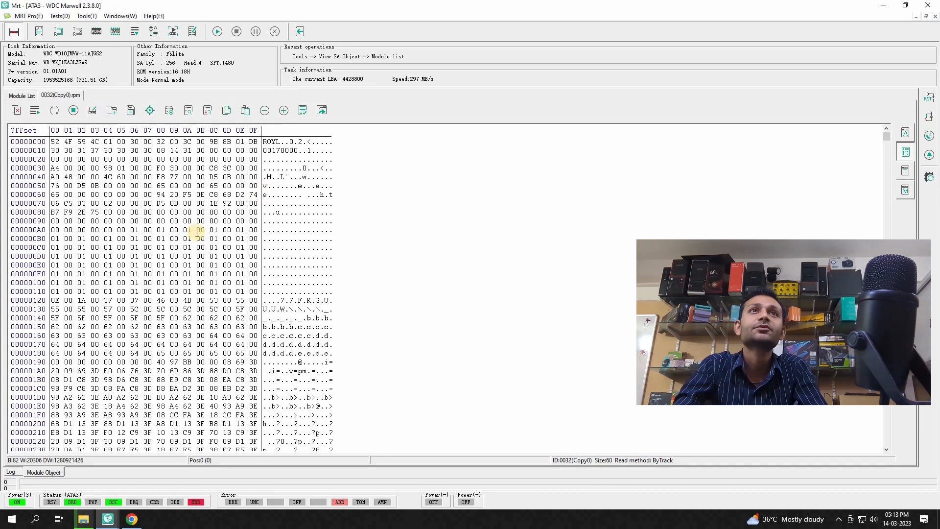
scroll(down, 3)
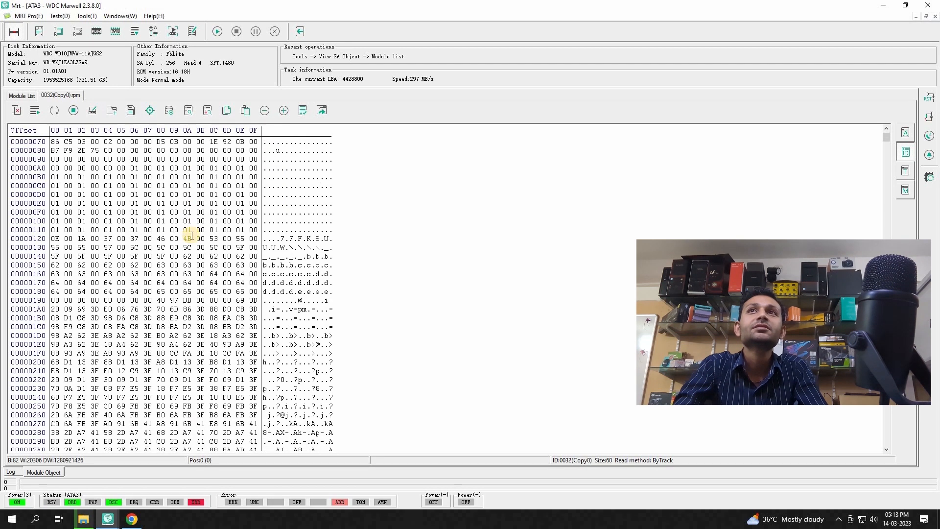
scroll(down, 3)
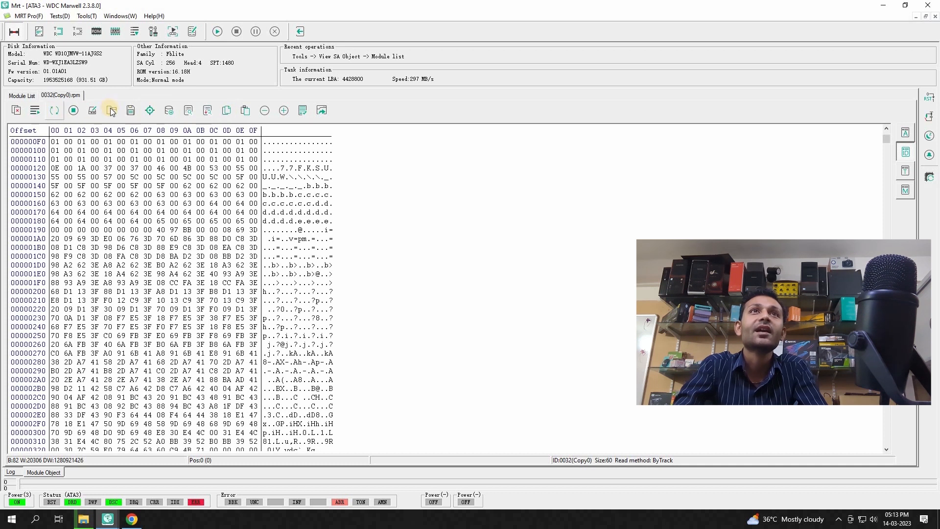
mouse_move(111, 110)
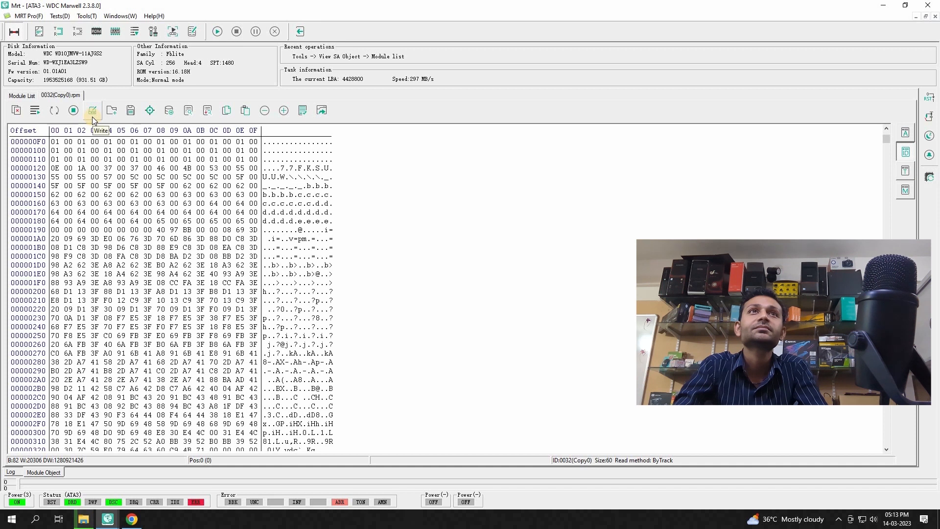
Write the loaded module 0032 back to the drive successfully and close its editor
click(92, 110)
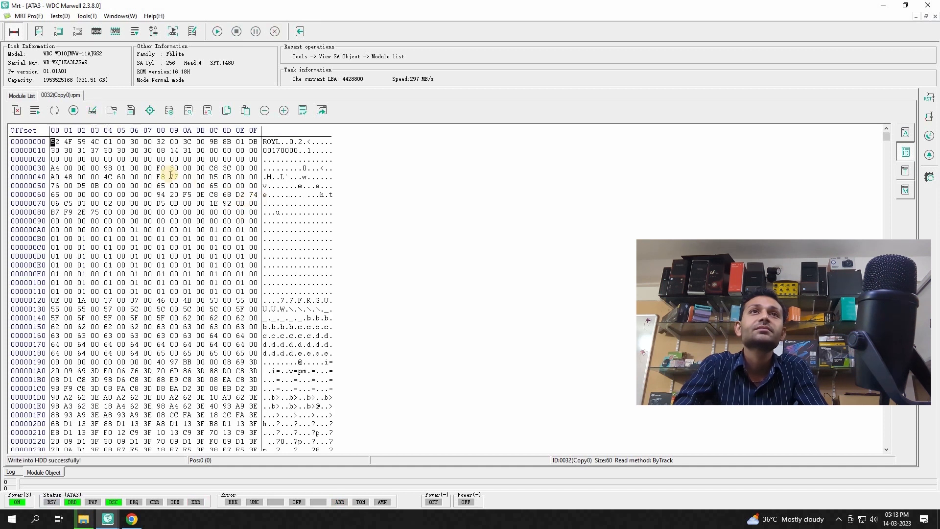
scroll(down, 3)
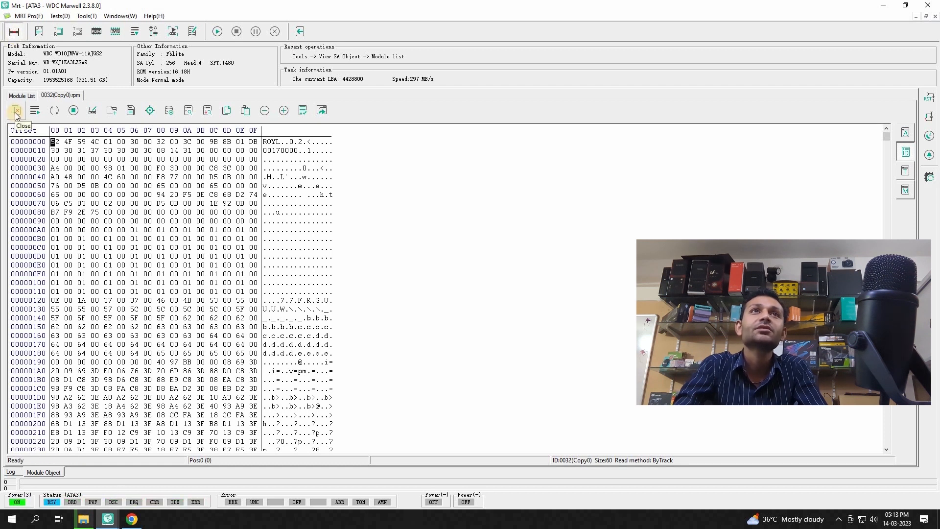
click(15, 111)
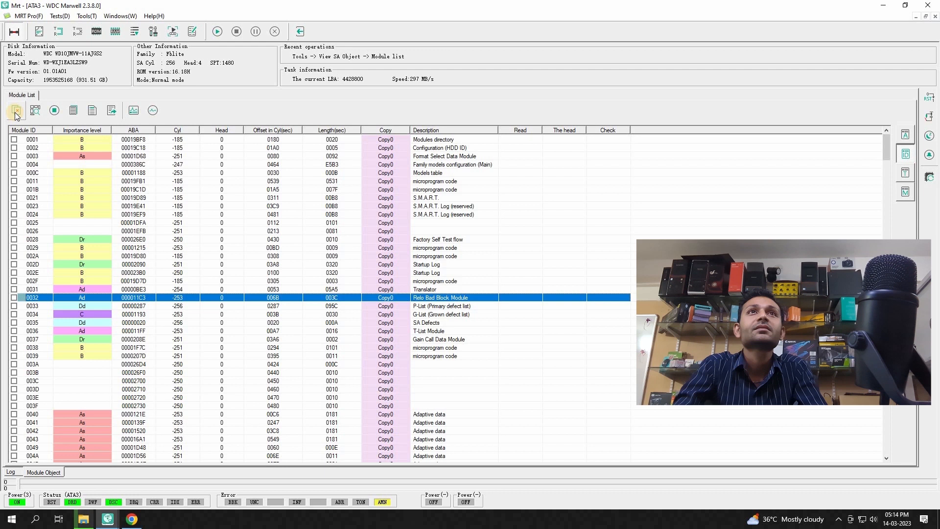
Close the module list and reinitialise the drive as the Fblite family from Hard disk
click(274, 31)
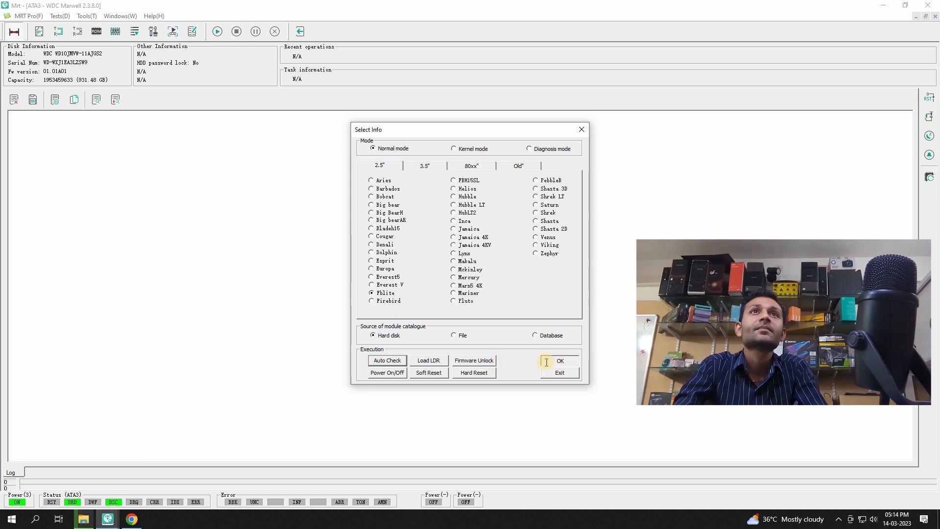
click(559, 361)
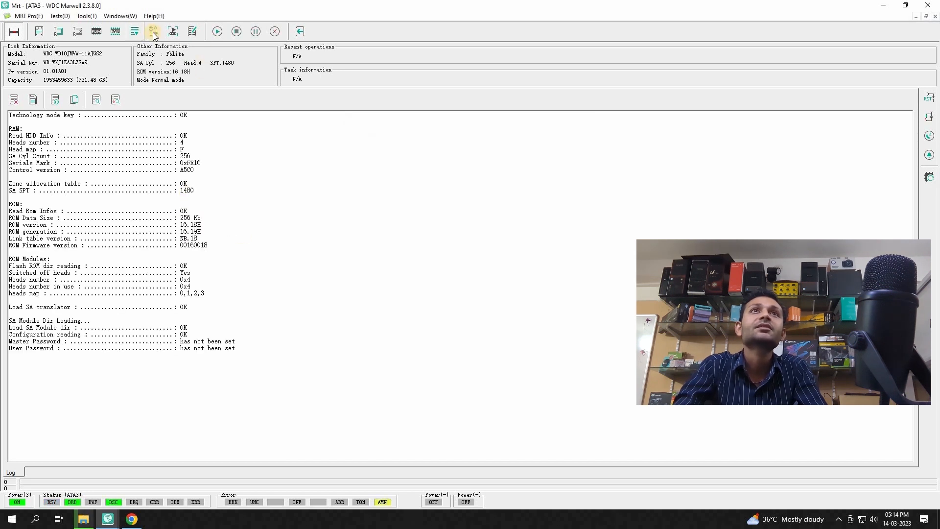
Run the SA structure test By Track on Copy0; every module including 0032 reads Ok
click(134, 32)
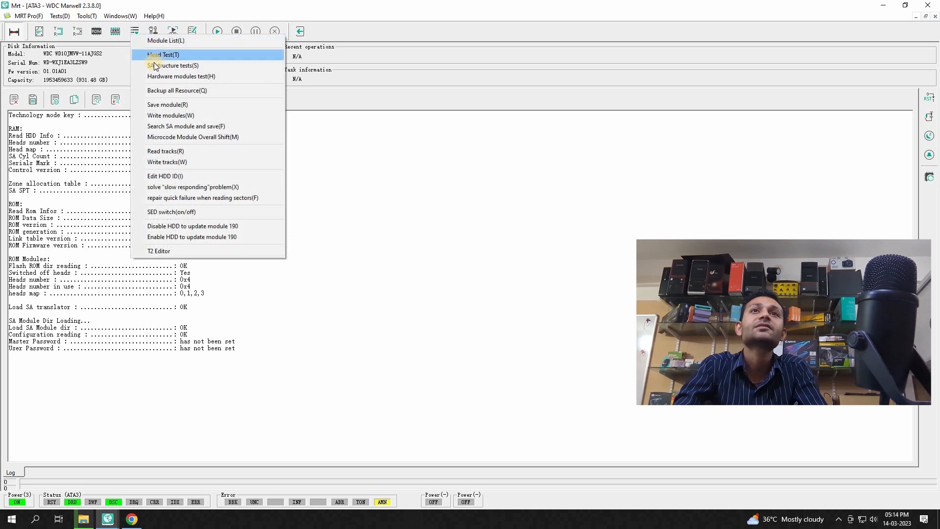
click(174, 66)
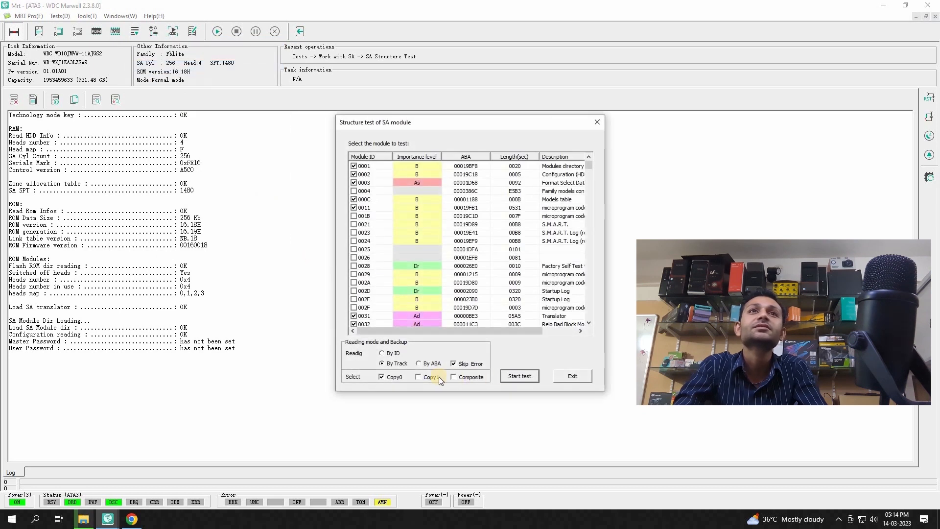
click(519, 376)
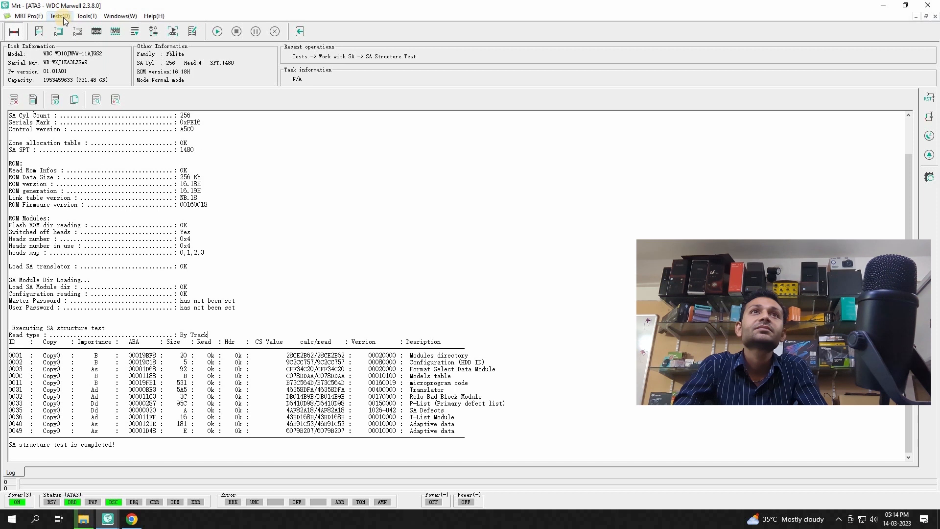
click(86, 16)
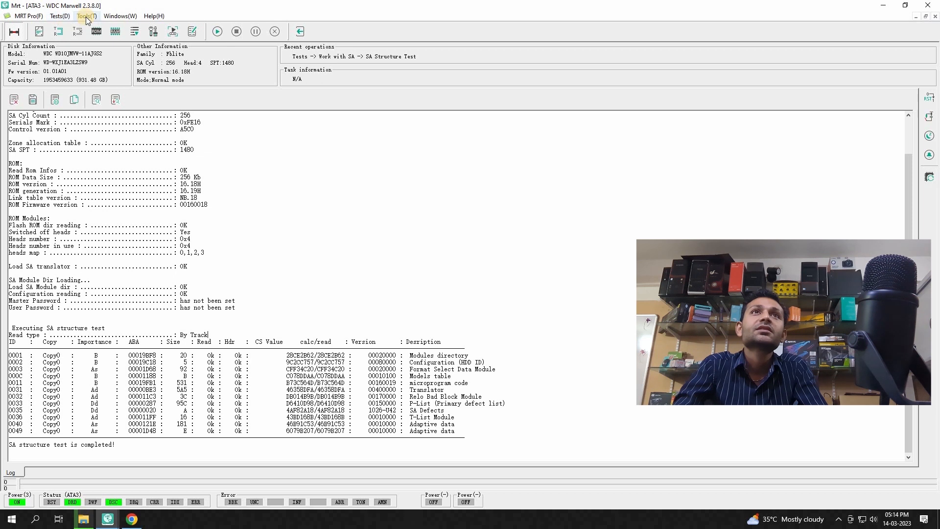
View user-area sector 0, which now reads boot sector data, then leave the WD tool
click(86, 16)
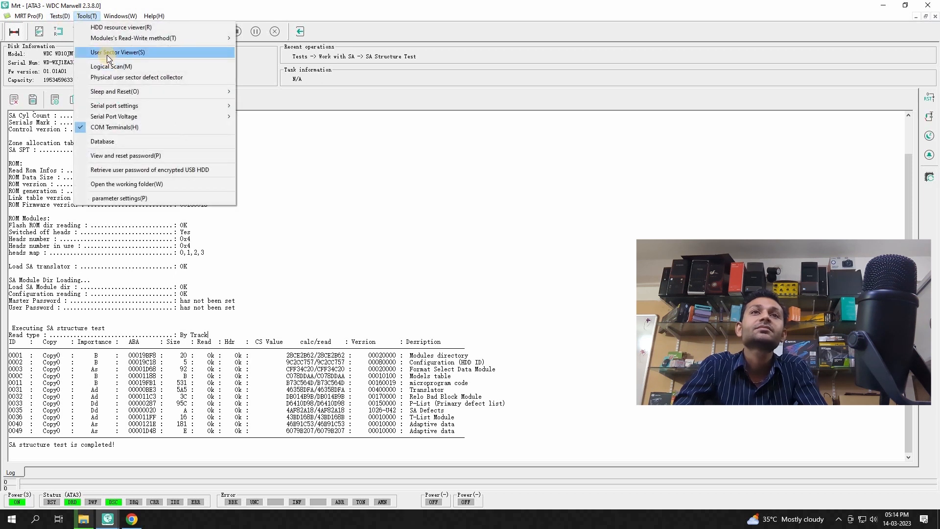
click(118, 52)
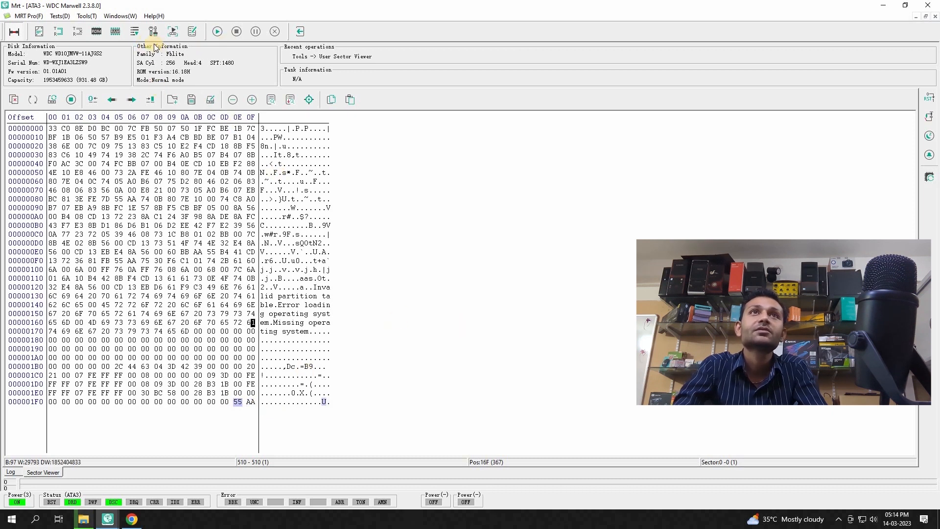
click(173, 32)
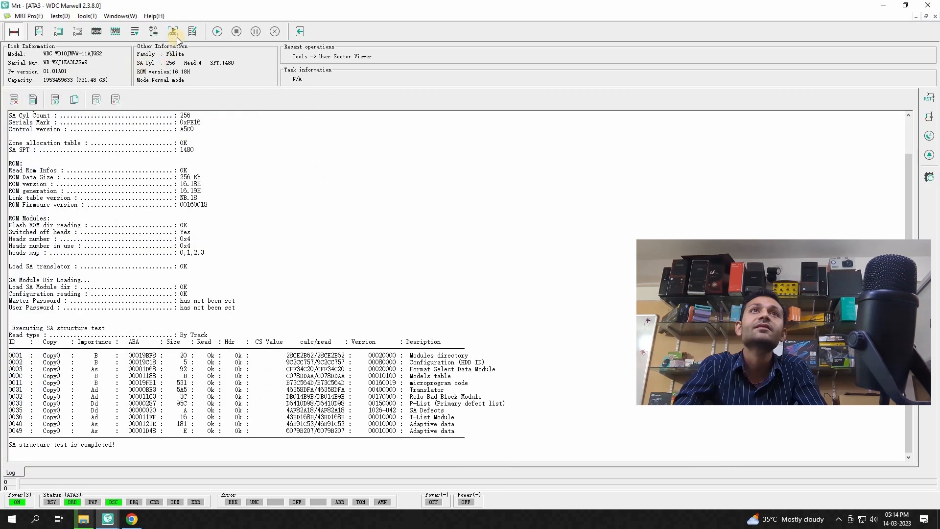
click(173, 32)
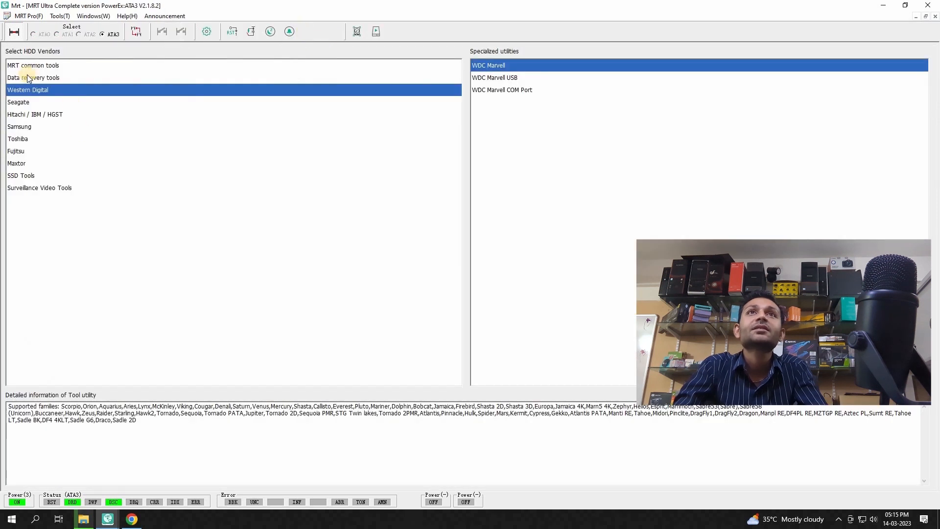
Launch Data Explorer from Data recovery tools and begin a new task
click(33, 77)
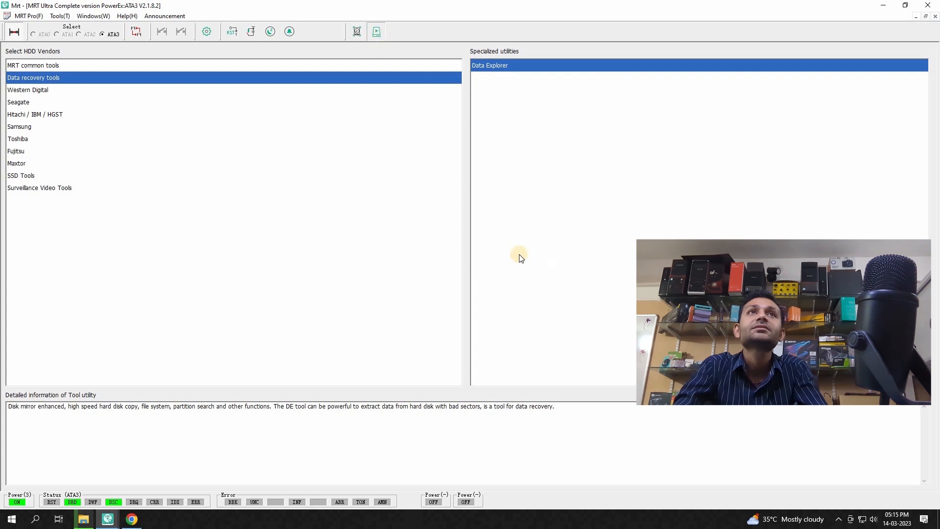
double_click(490, 65)
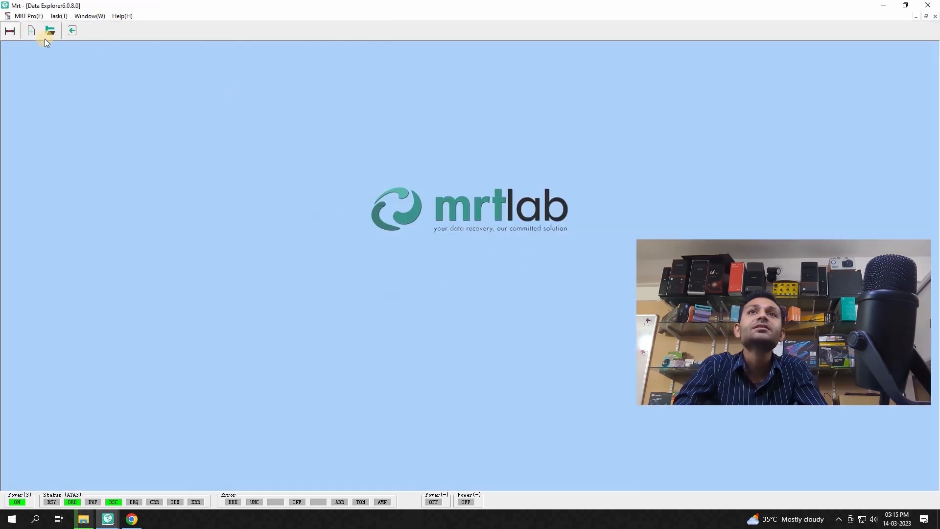
click(50, 30)
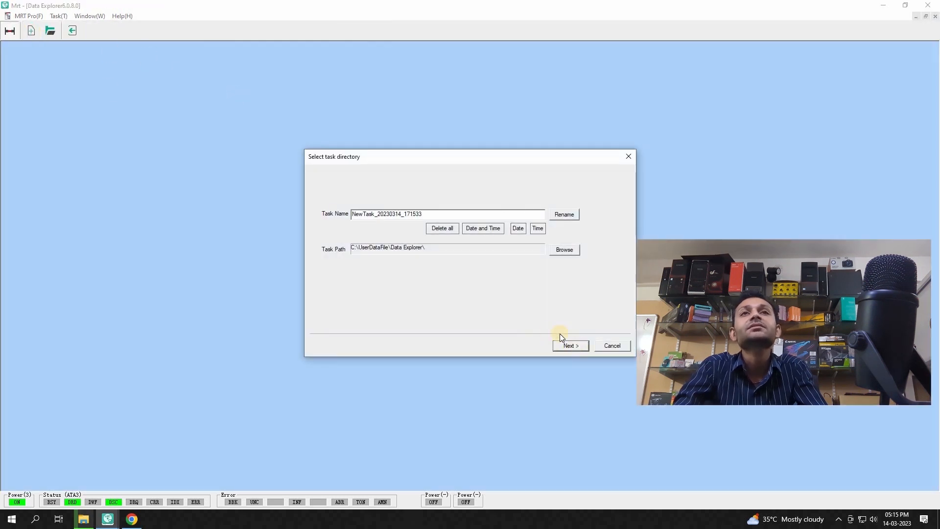
mouse_move(542, 330)
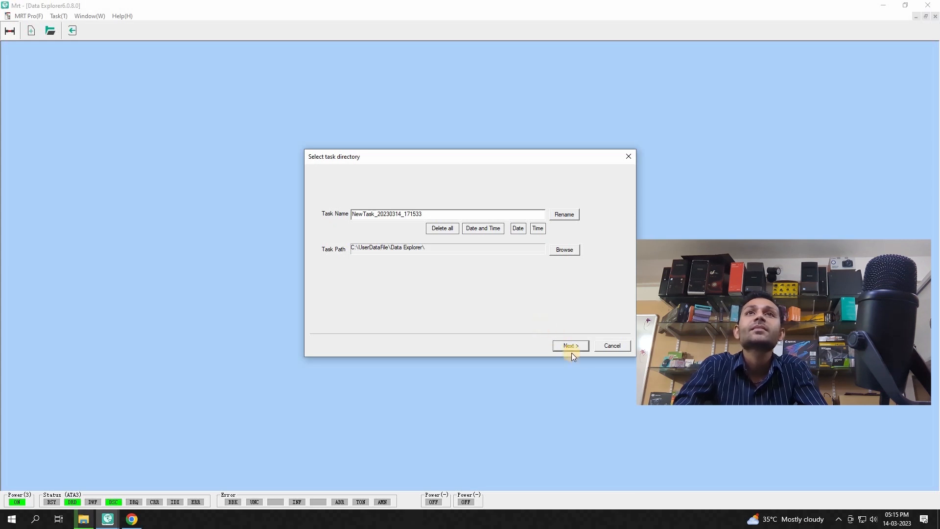
Create the file-explorer task with default path on MRT ATA3, listing its three NTFS partitions
click(570, 345)
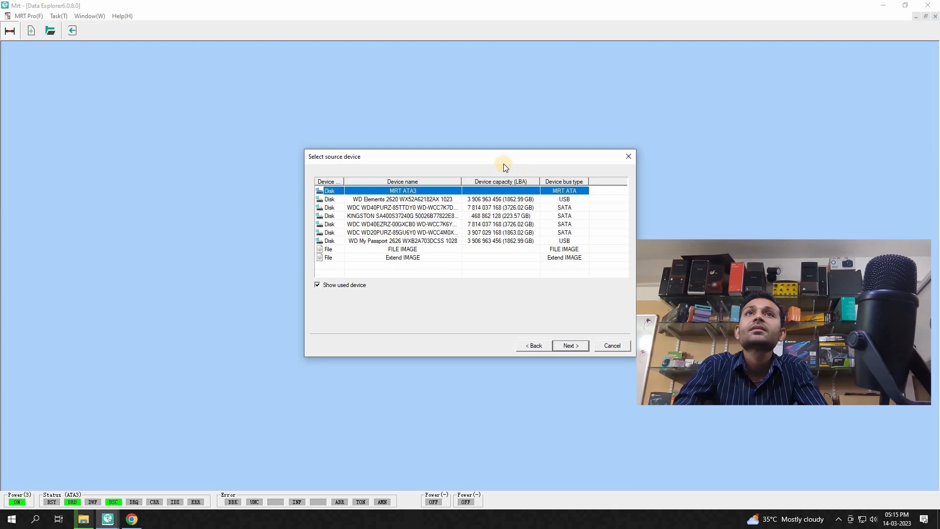
mouse_move(624, 359)
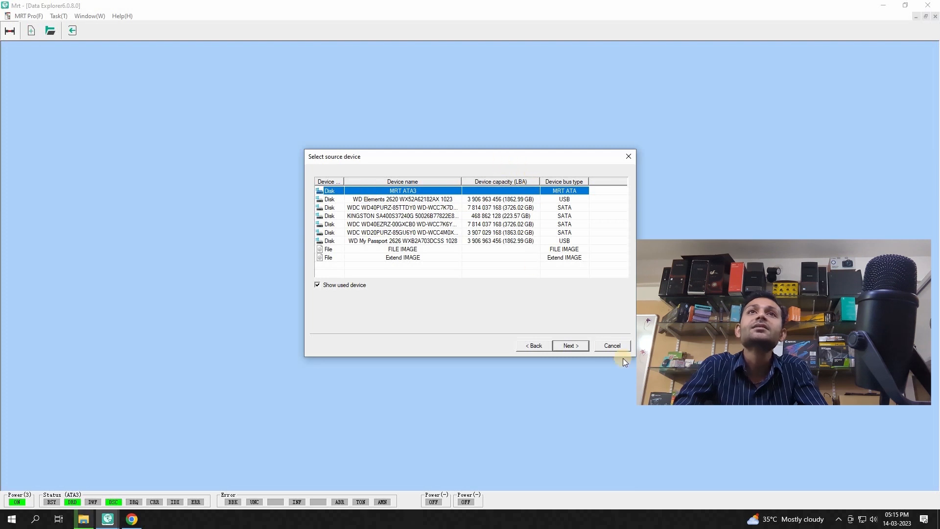
click(568, 345)
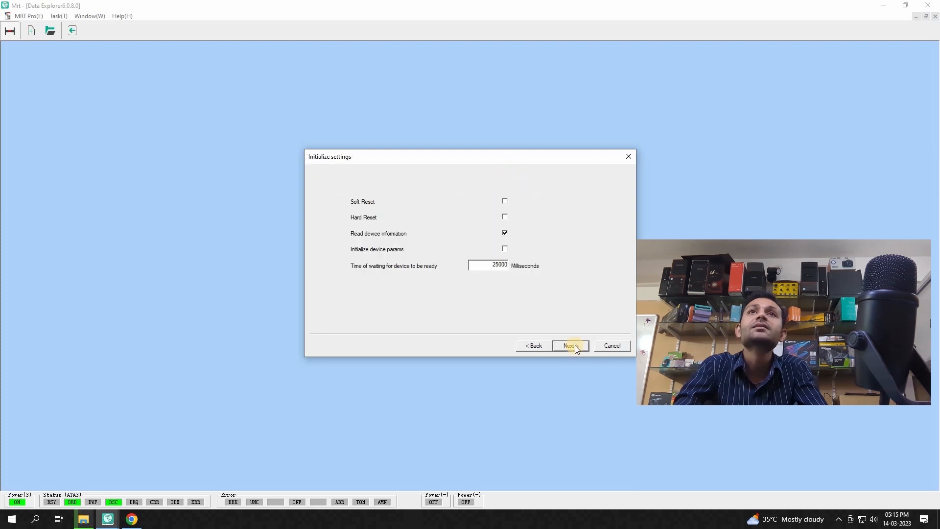
click(568, 346)
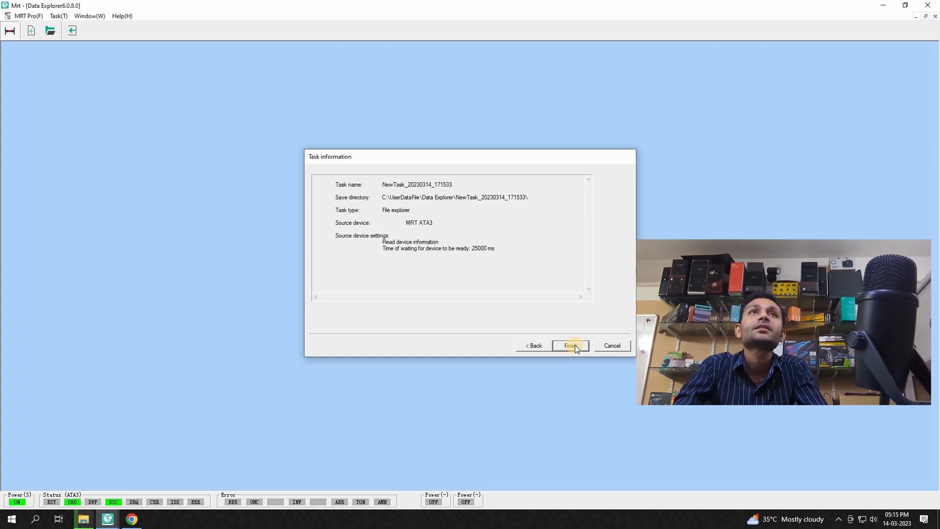
click(569, 346)
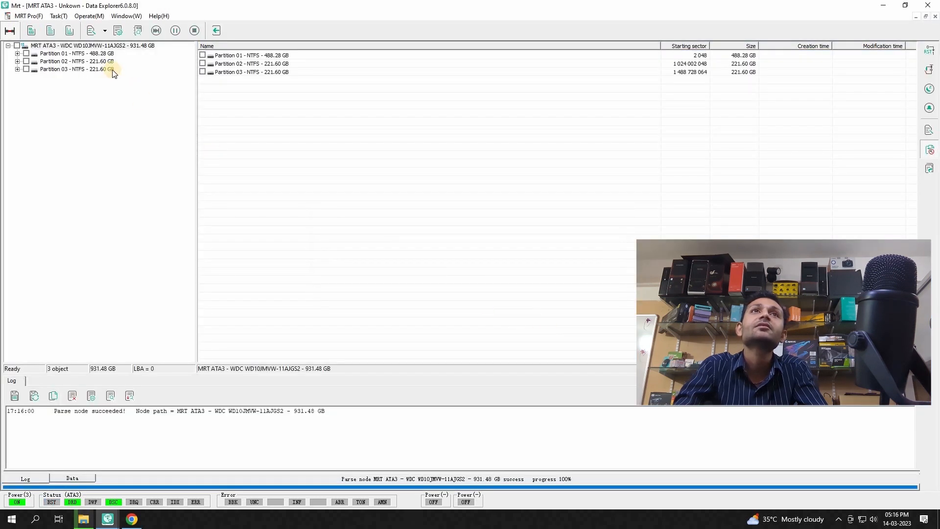
Mark all three partitions on the drive node and choose Save marked items
click(72, 61)
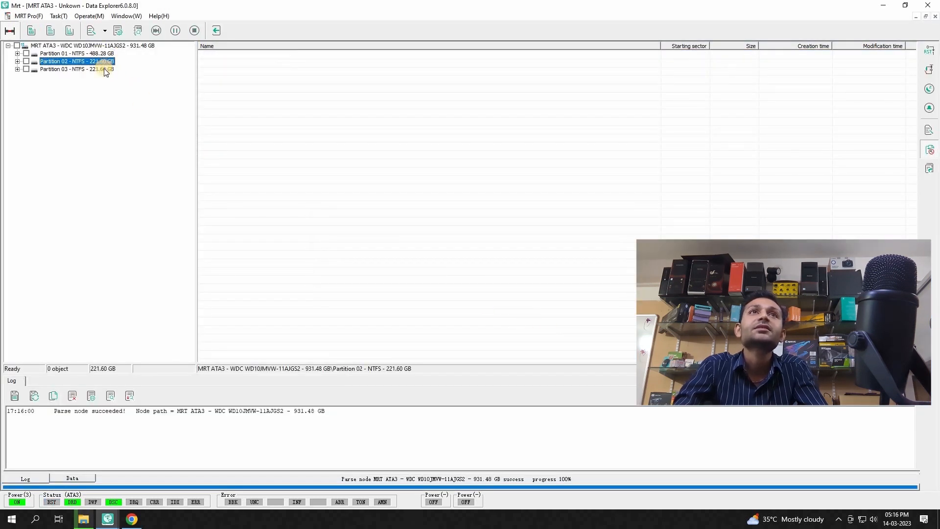
right_click(93, 46)
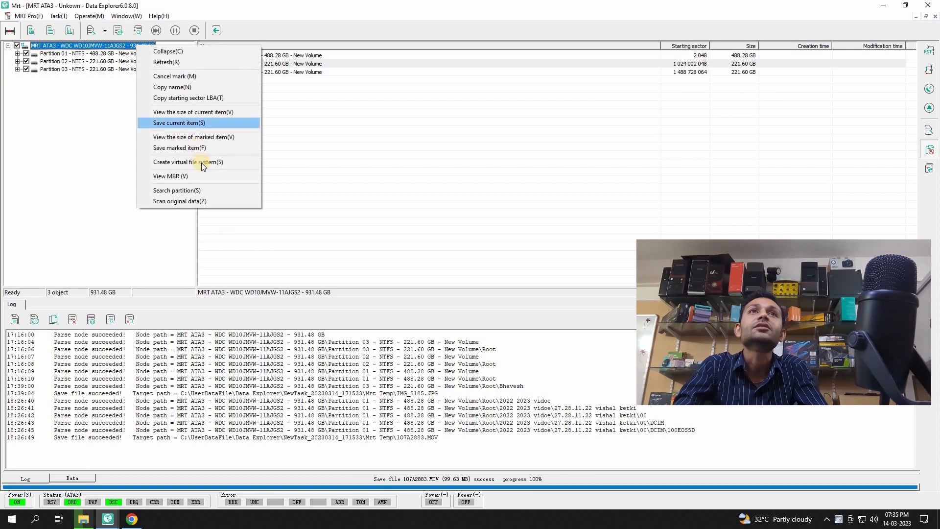
mouse_move(178, 148)
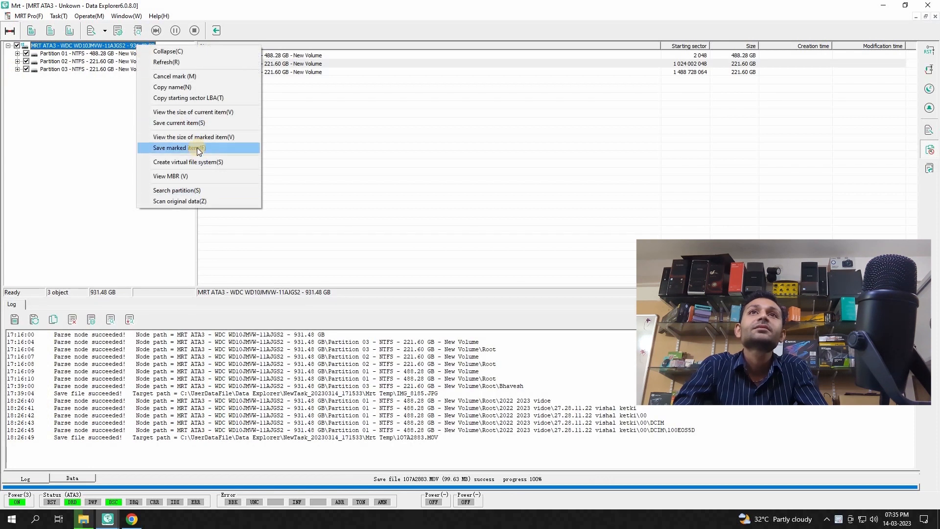
click(177, 148)
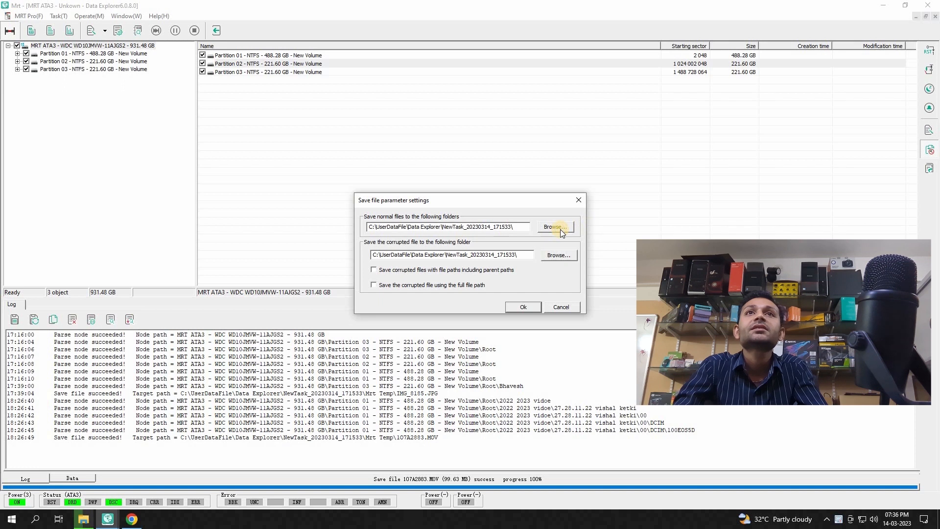
Set the normal-file destination to G:\New folder (3)
click(554, 226)
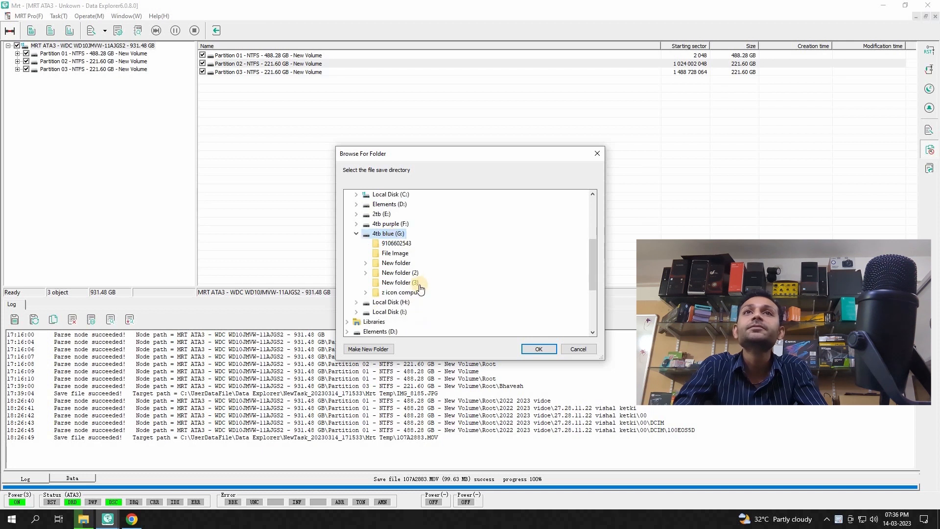
click(399, 282)
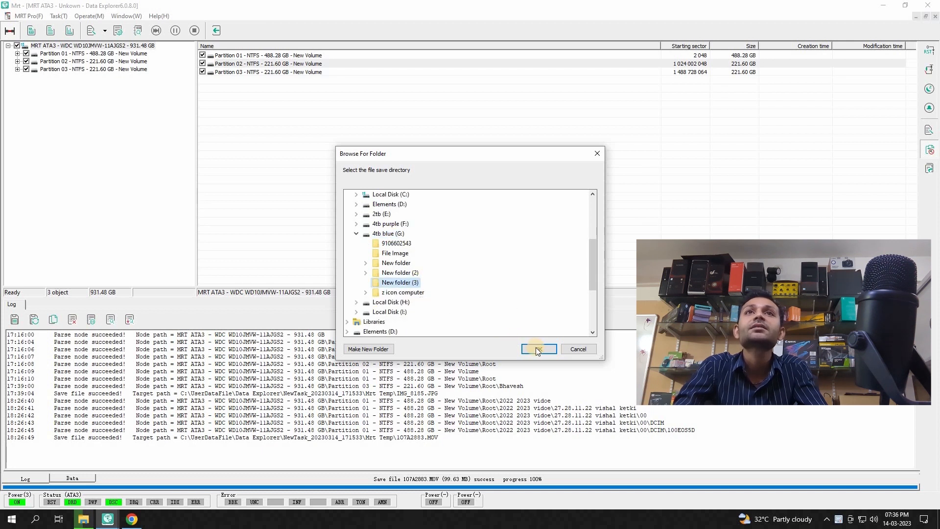
click(536, 349)
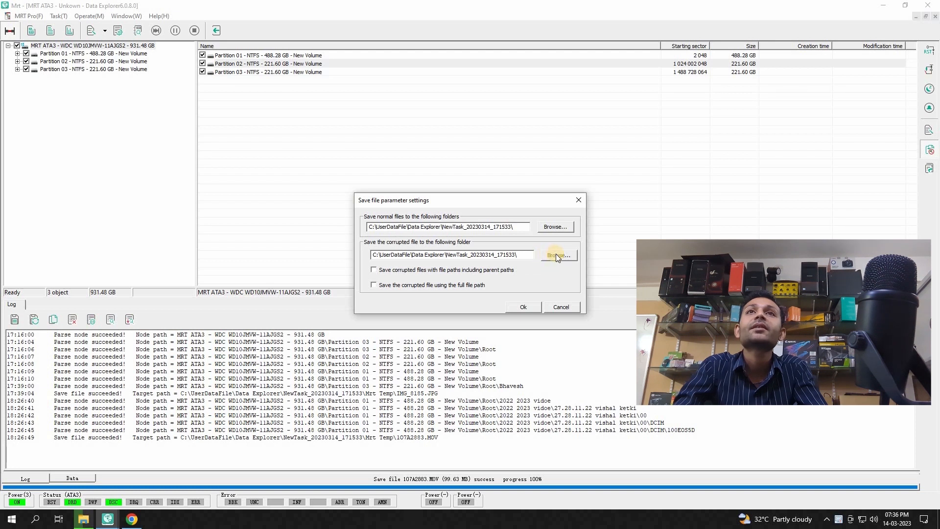
Set the corrupted-file destination to G:\New folder (3) as well
click(555, 226)
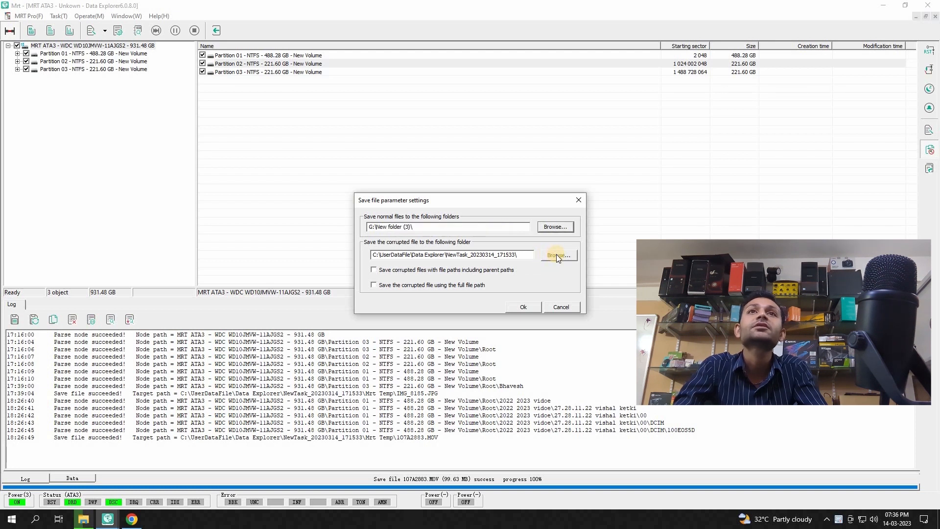
click(558, 254)
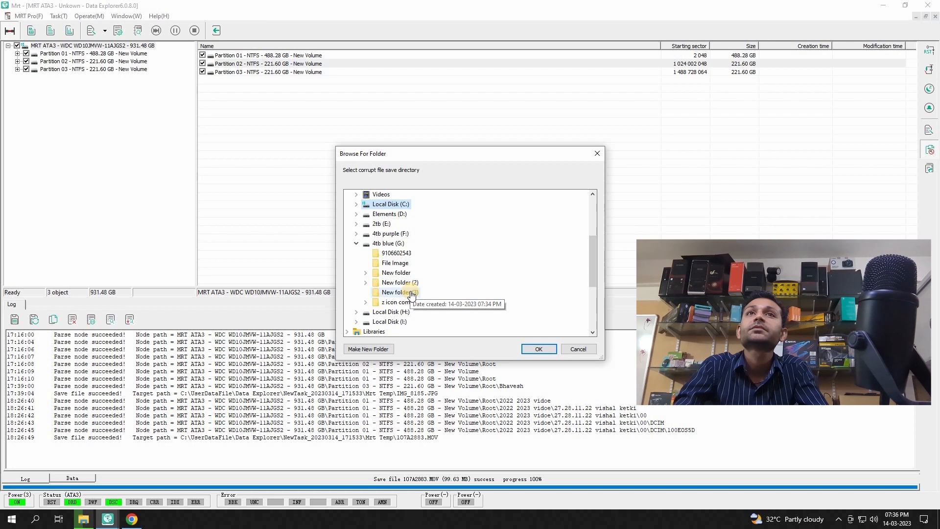
click(398, 292)
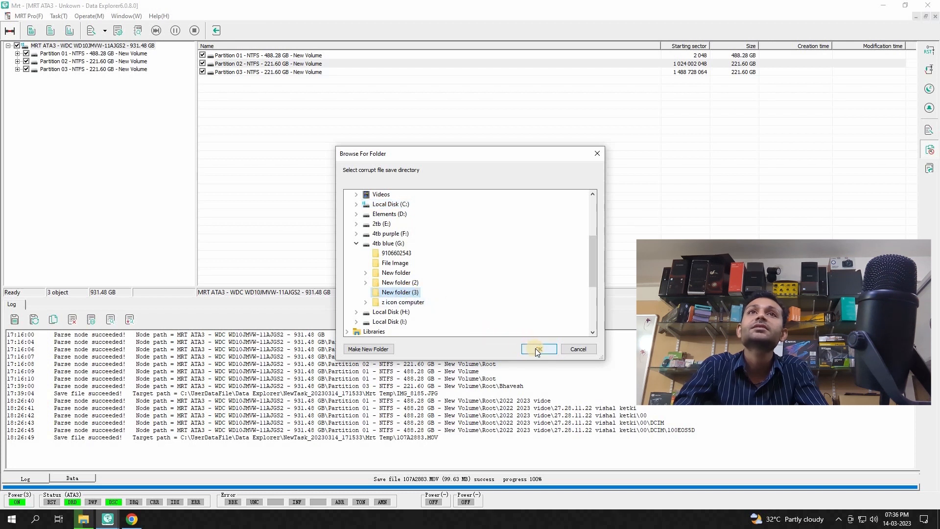
click(536, 349)
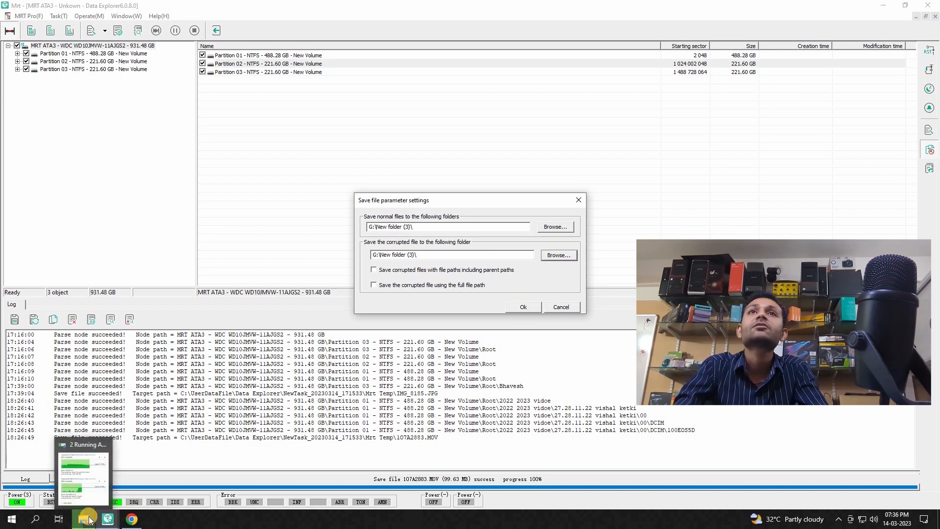
click(522, 307)
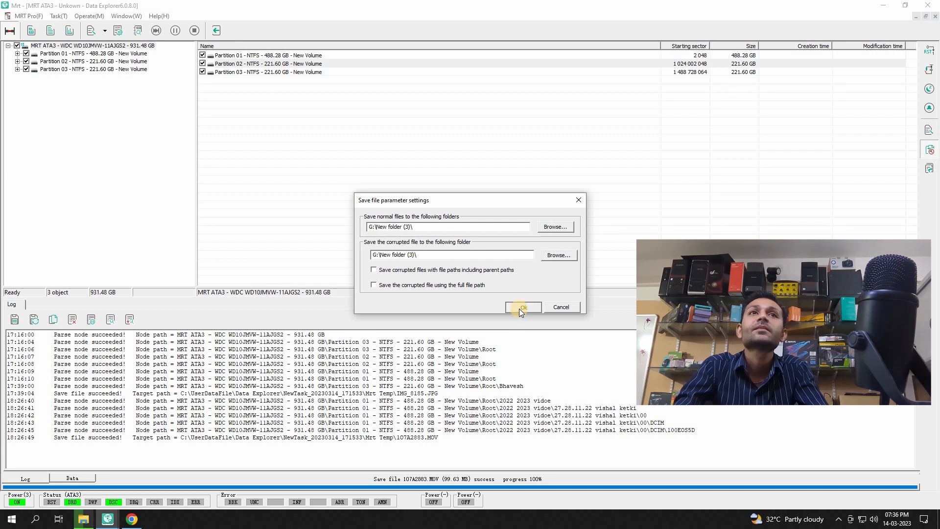
Start saving all marked partitions to G:\New folder (3) and watch progress in Status
click(522, 307)
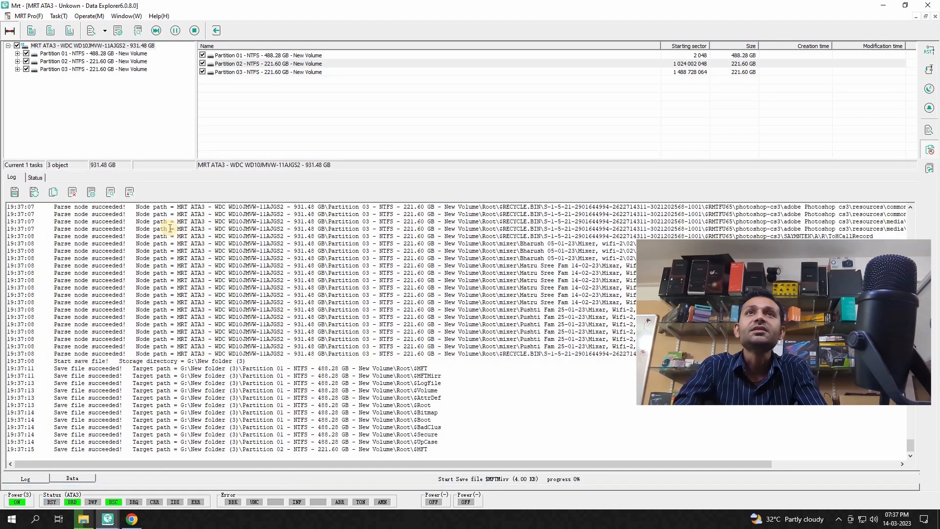
click(34, 177)
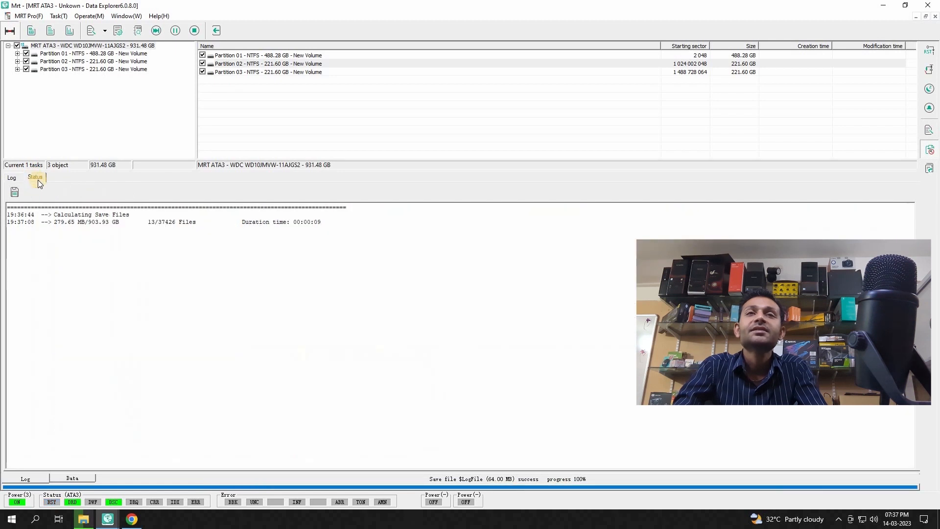